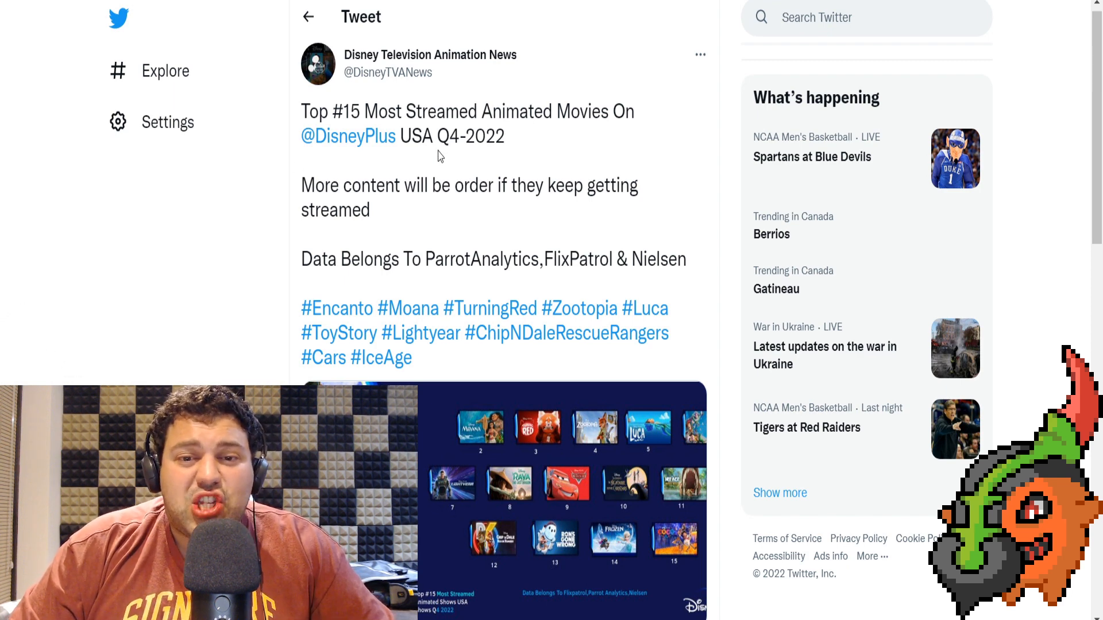
mouse_move(604, 125)
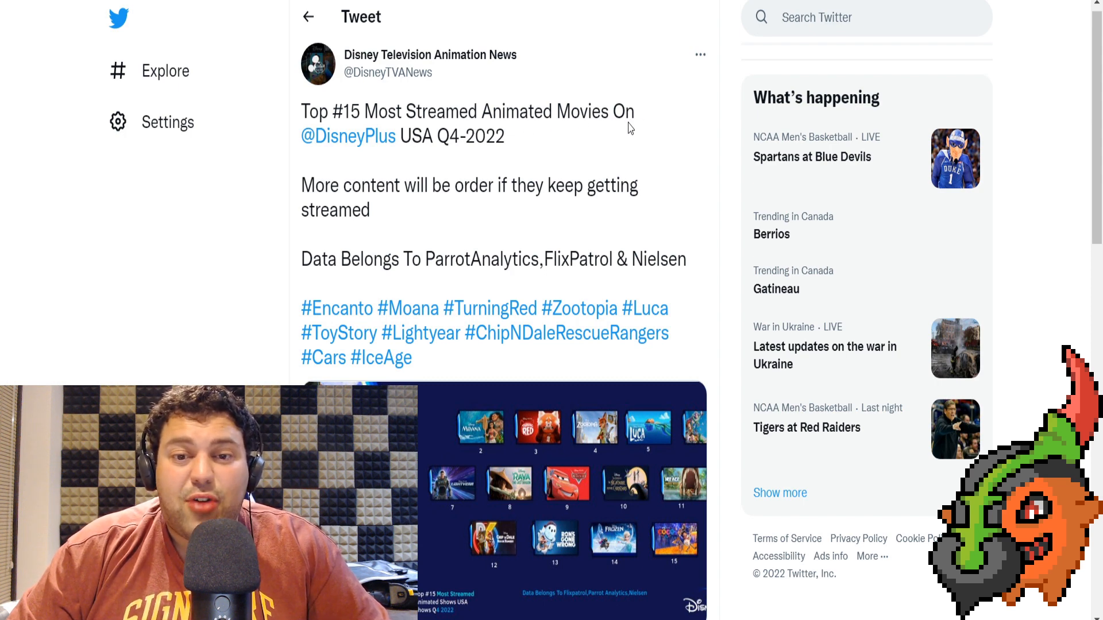
mouse_move(616, 88)
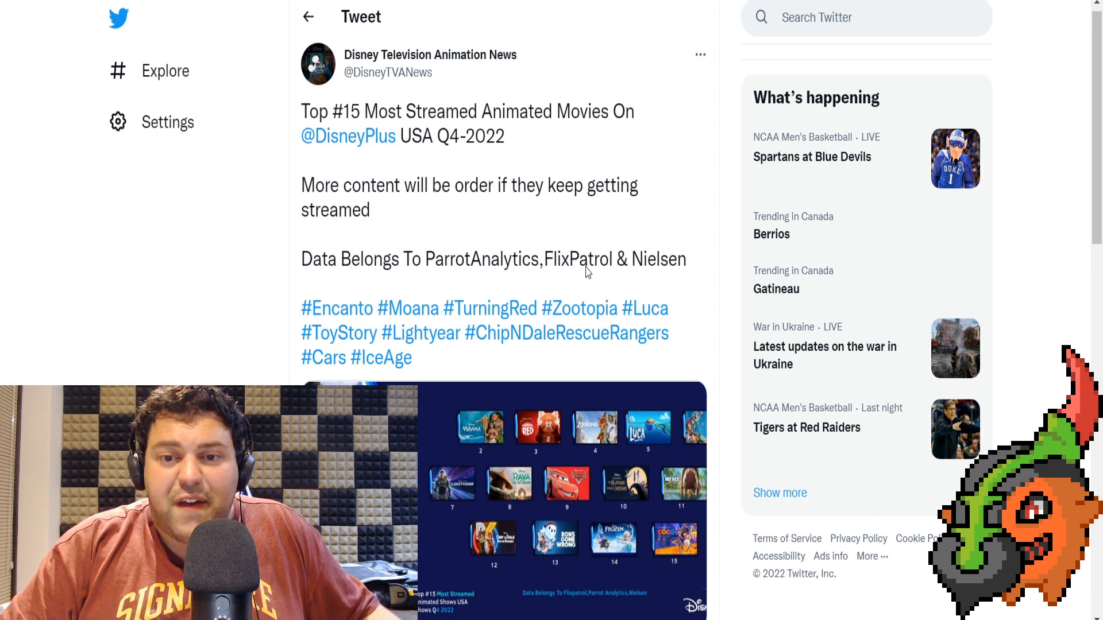
mouse_move(56, 237)
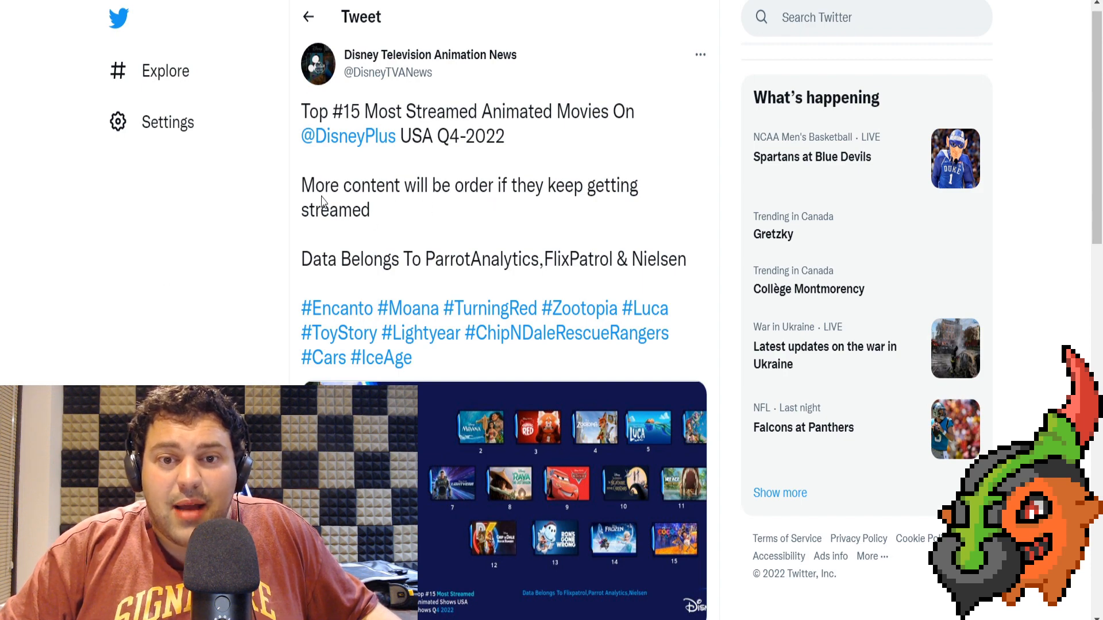
mouse_move(136, 263)
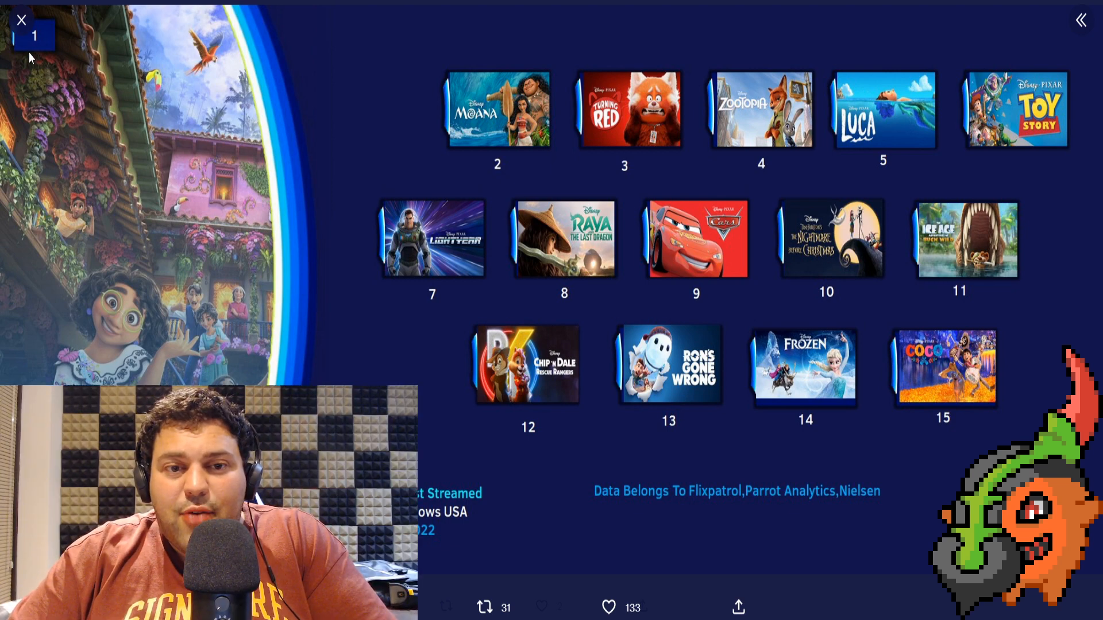
mouse_move(282, 359)
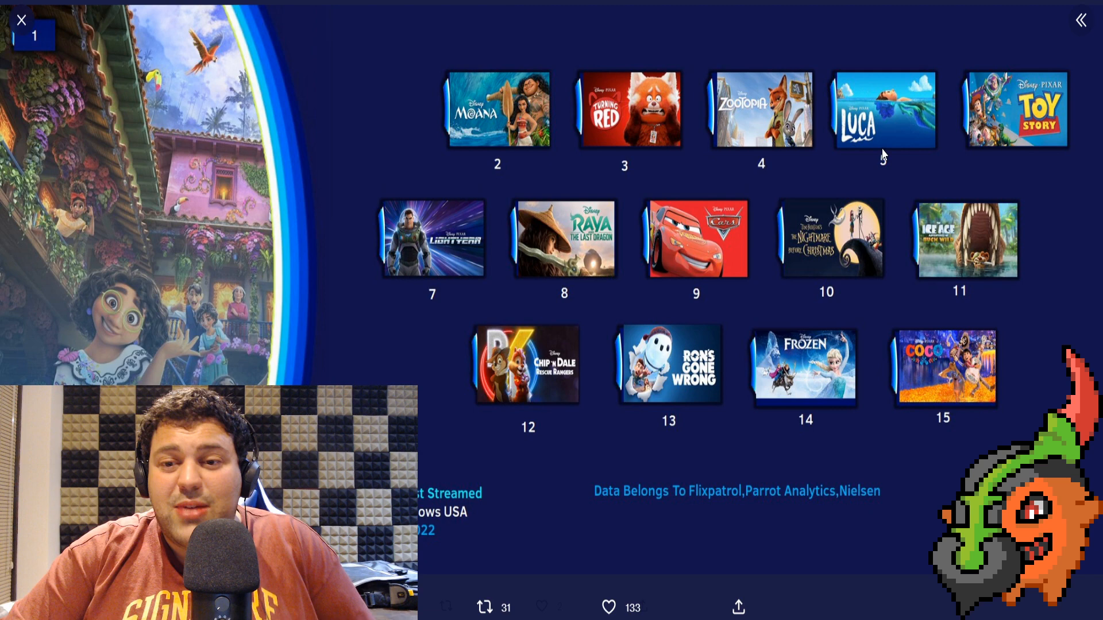
mouse_move(882, 144)
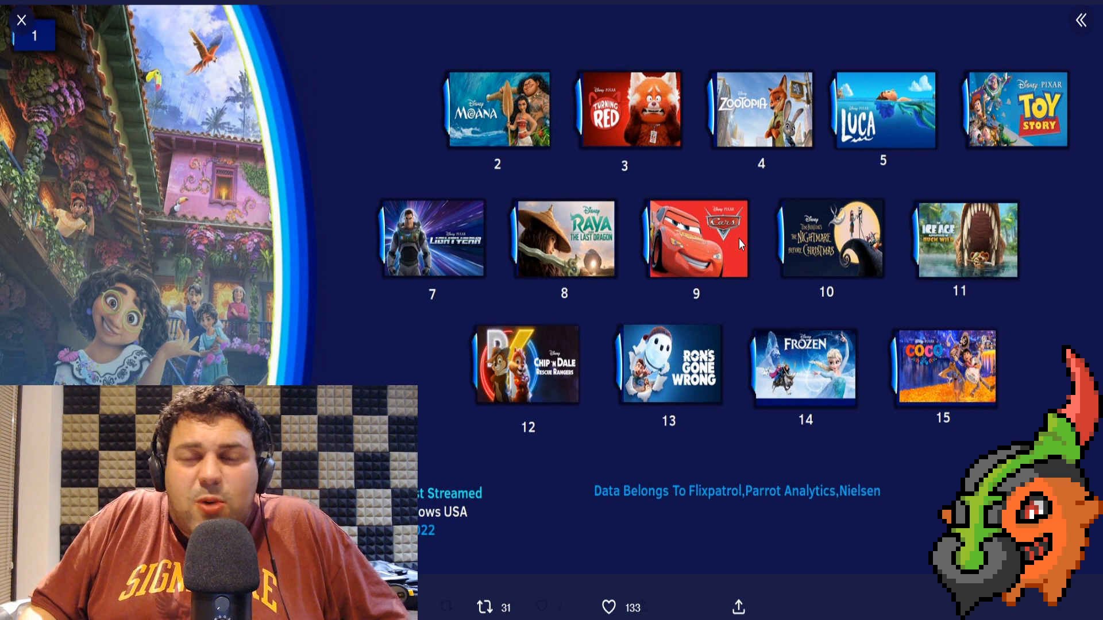
mouse_move(554, 143)
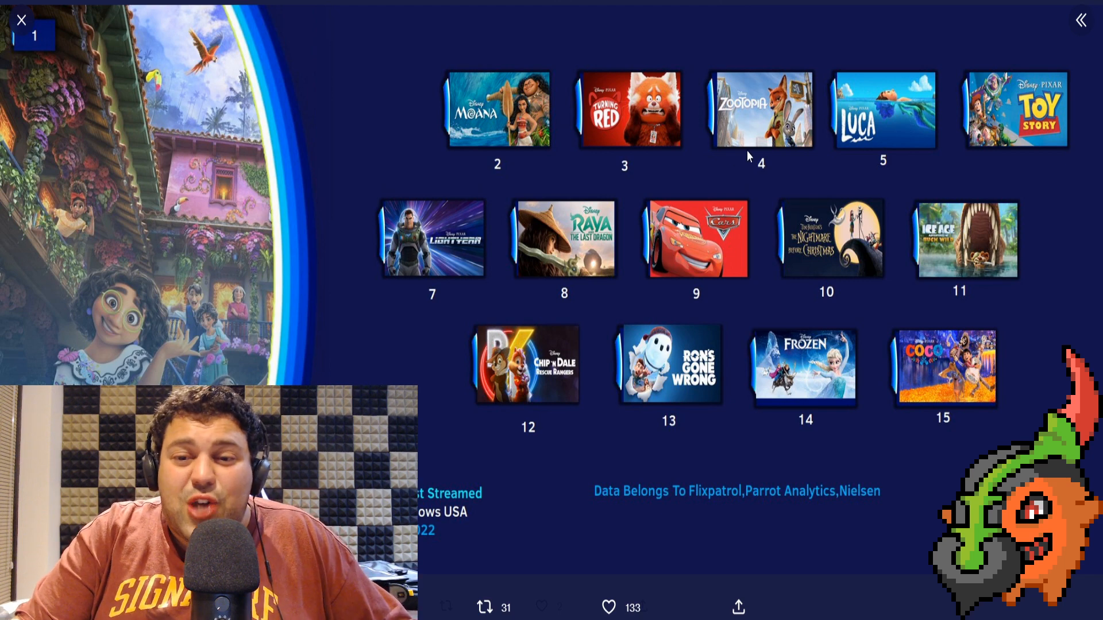
mouse_move(364, 177)
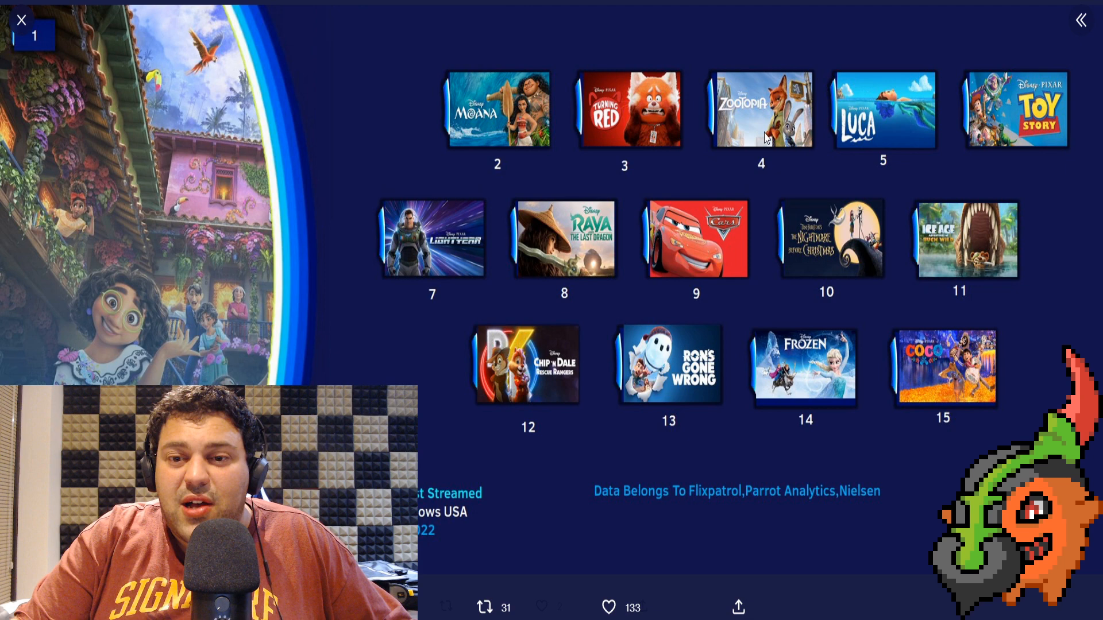
mouse_move(773, 130)
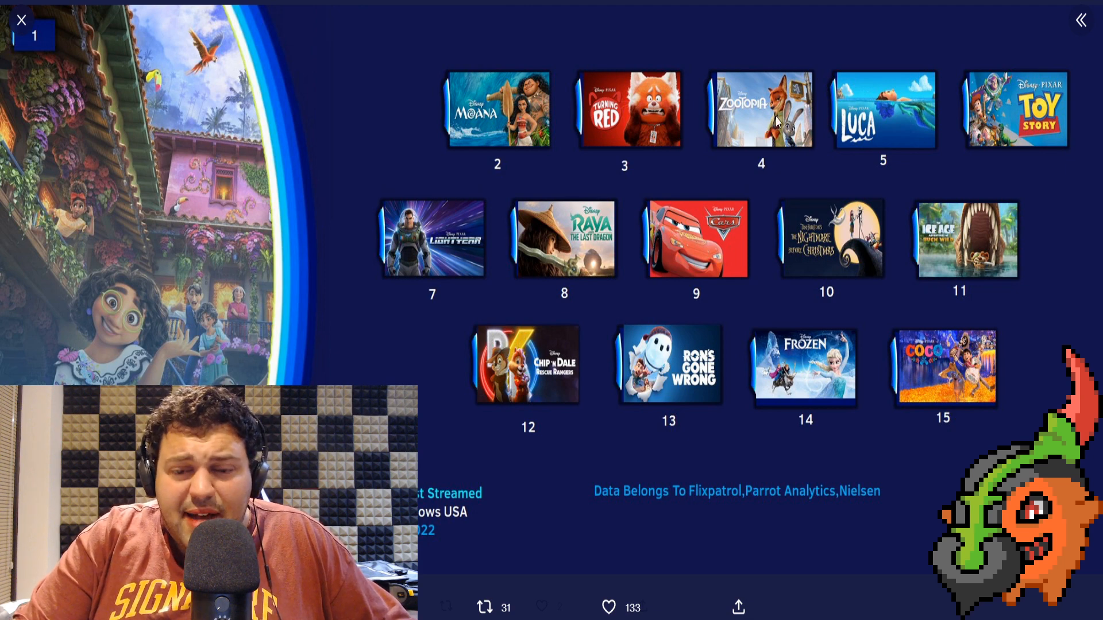
mouse_move(352, 117)
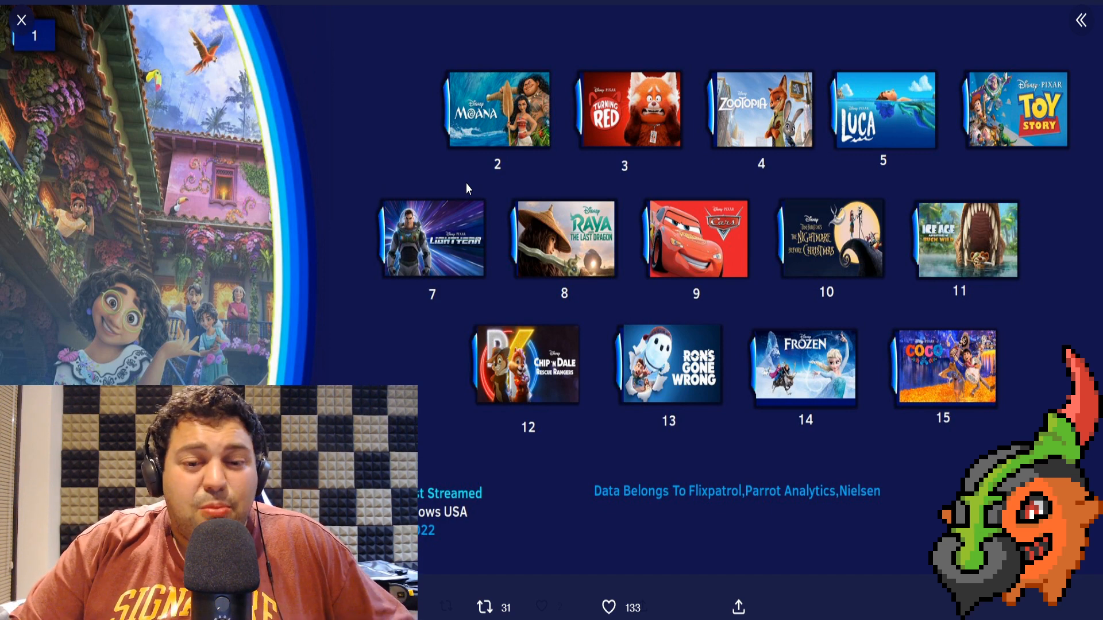
mouse_move(478, 126)
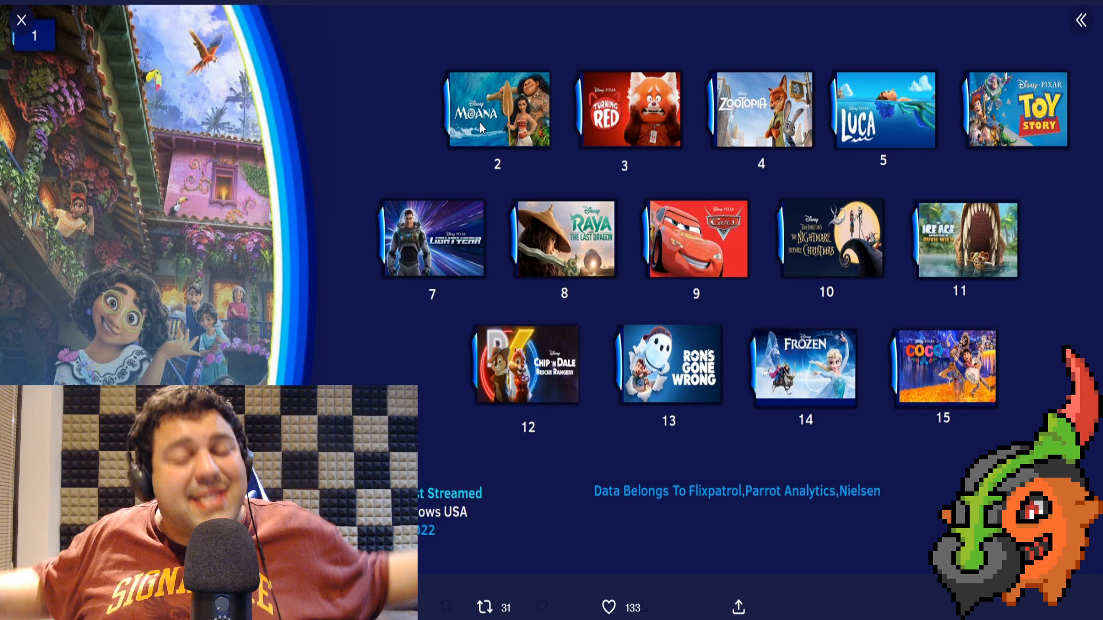
mouse_move(708, 127)
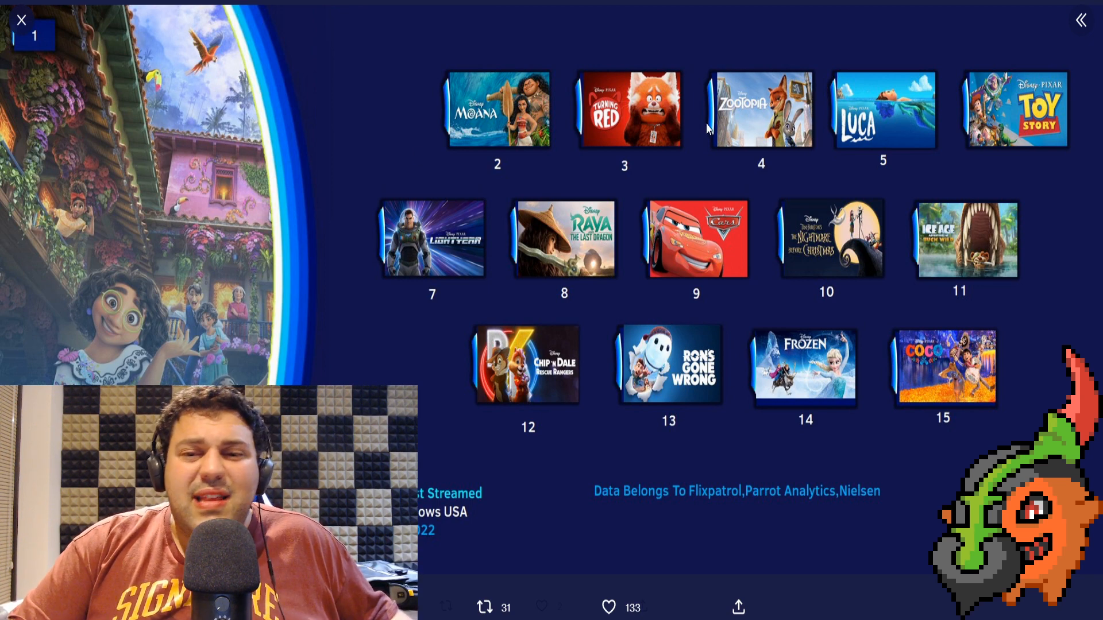
mouse_move(562, 253)
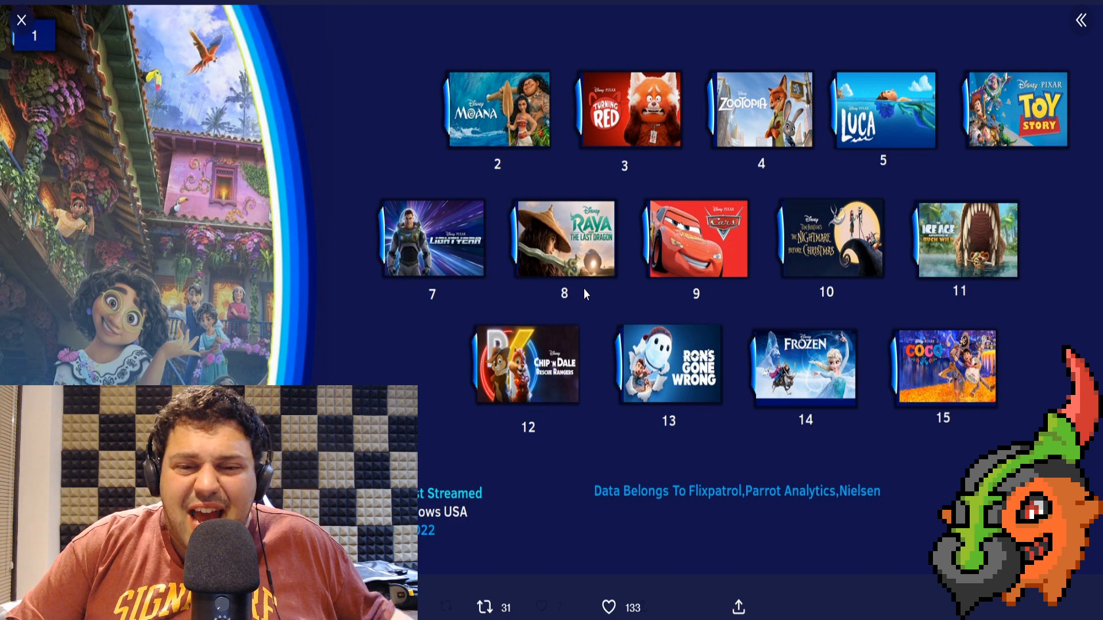
mouse_move(434, 180)
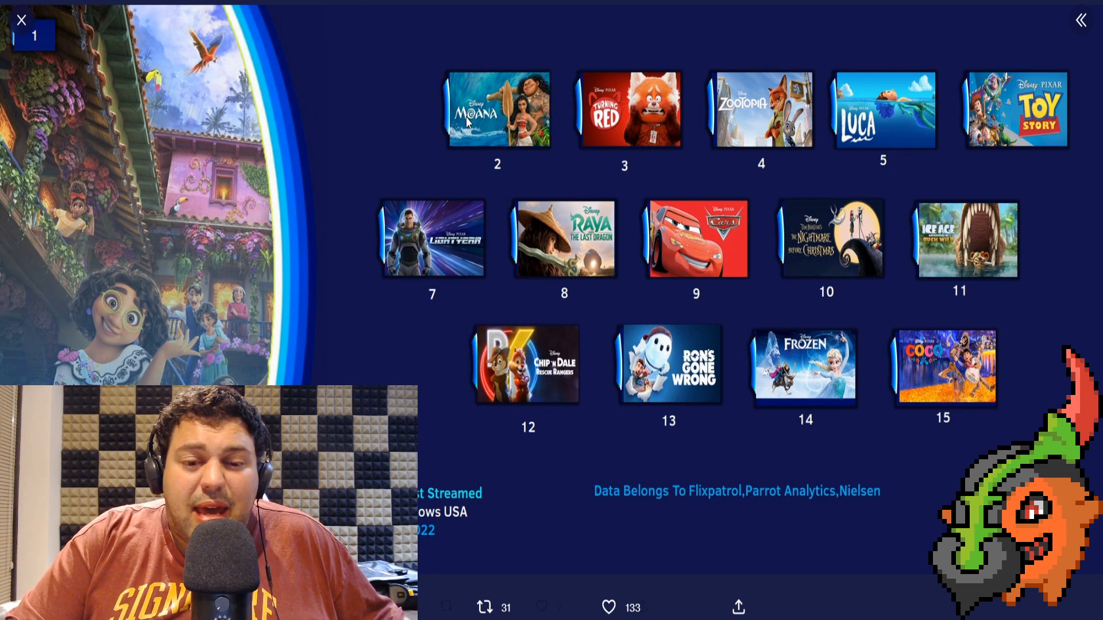
mouse_move(662, 140)
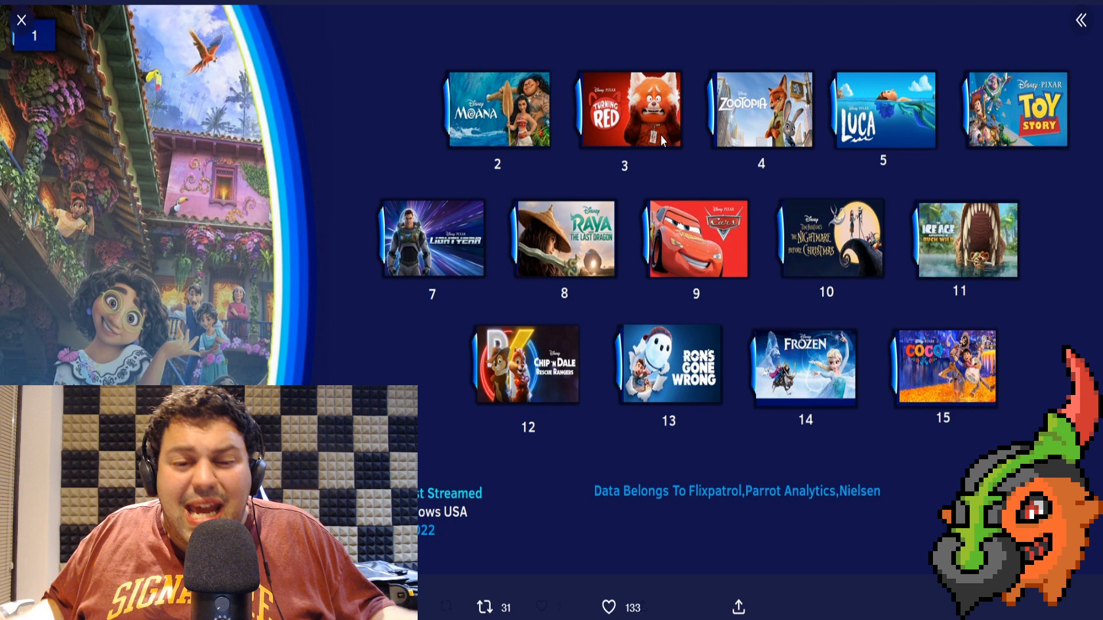
mouse_move(640, 164)
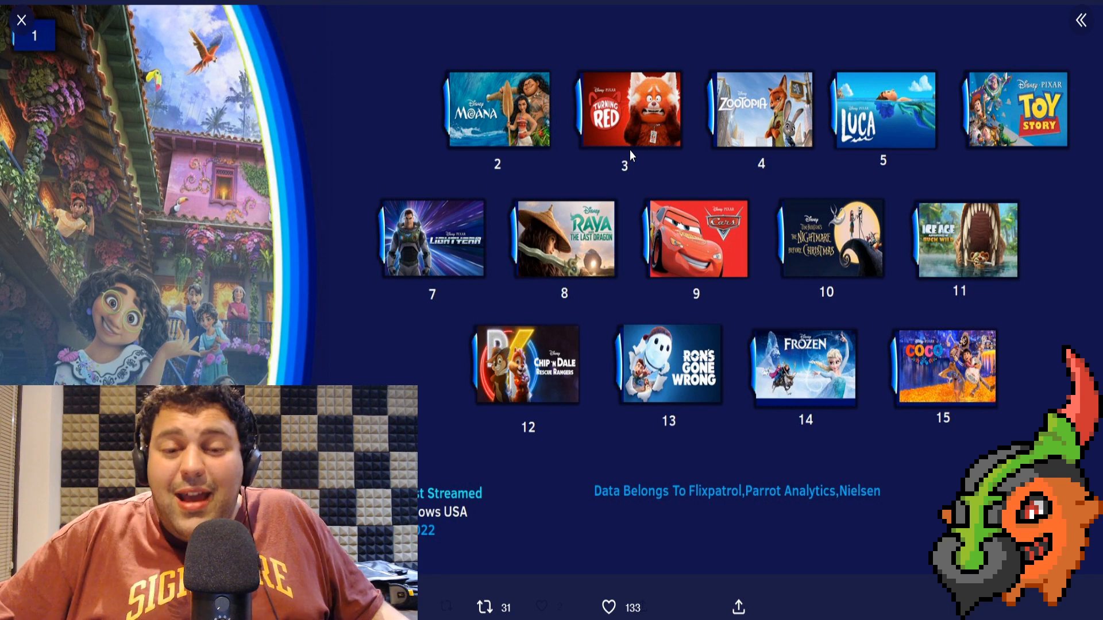
mouse_move(654, 175)
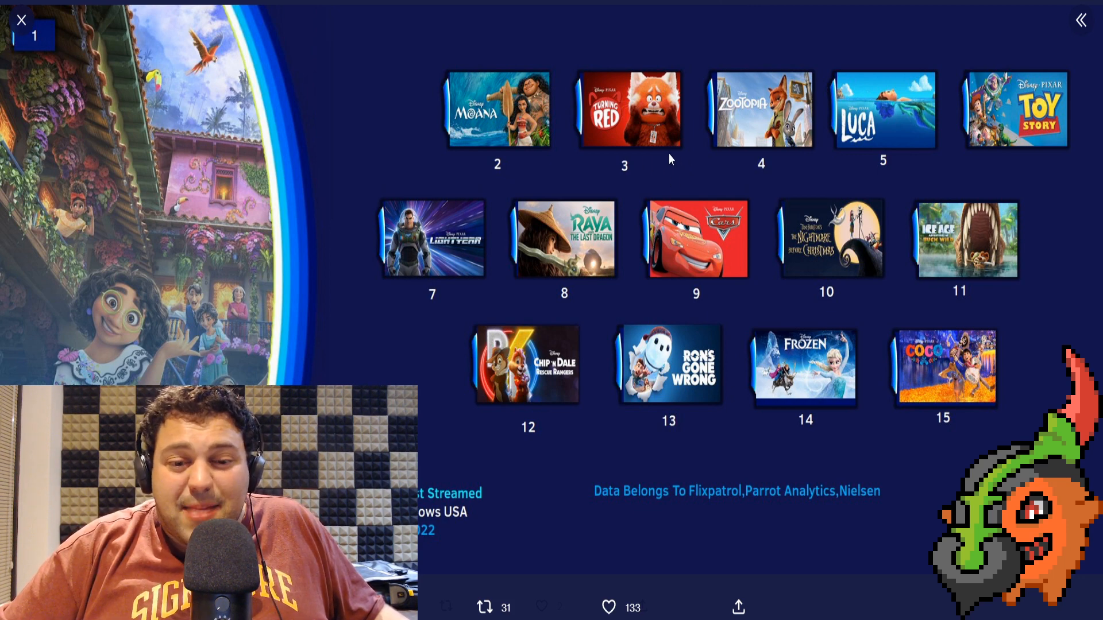
mouse_move(680, 178)
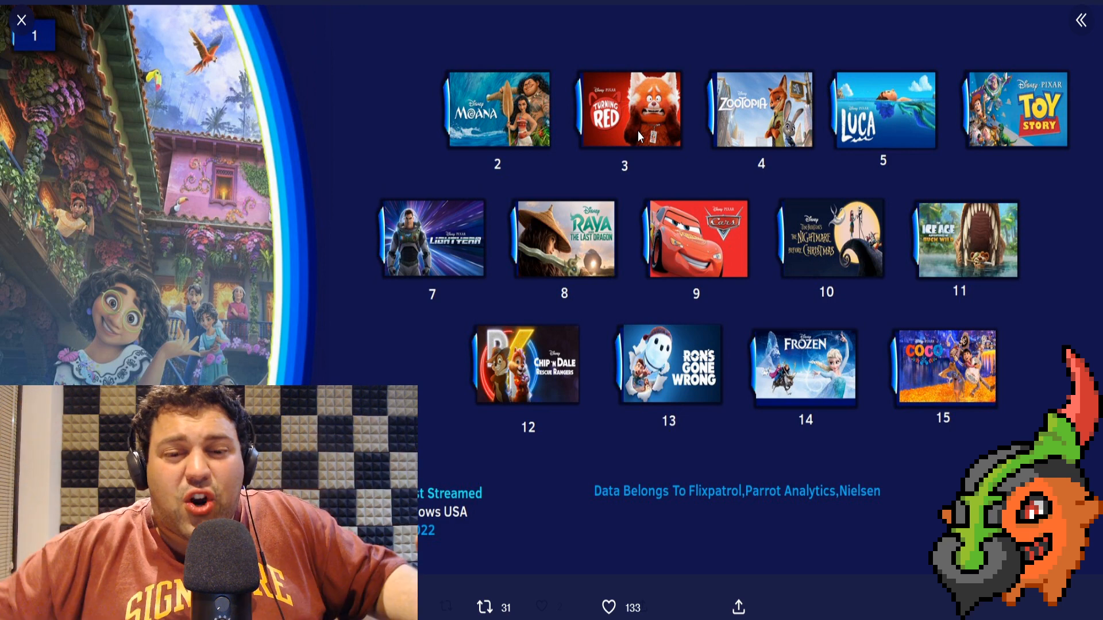
mouse_move(618, 129)
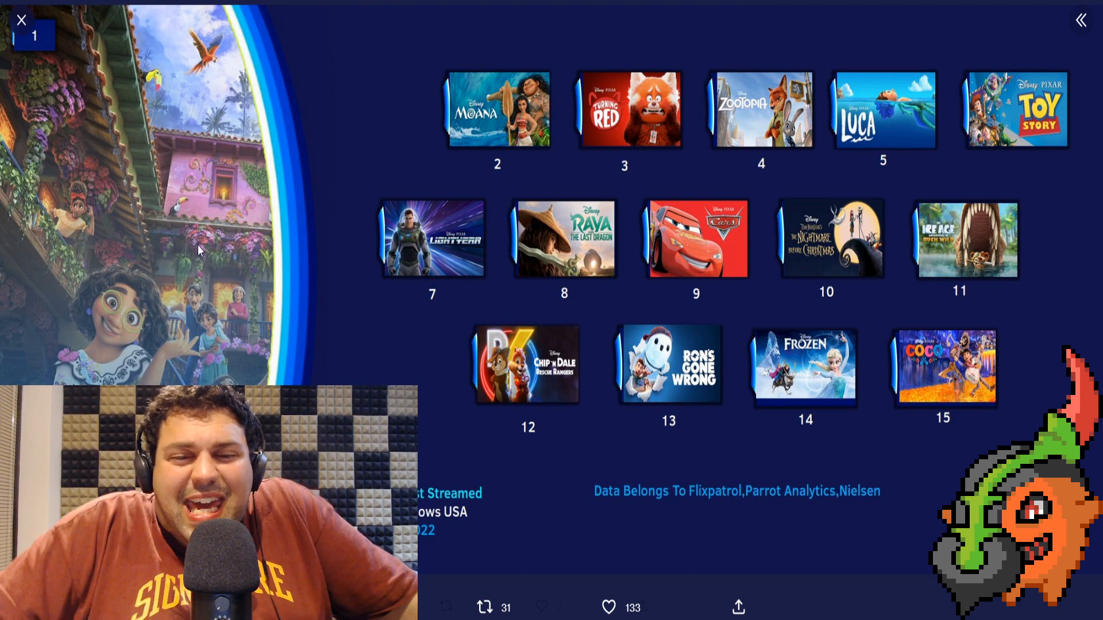
mouse_move(863, 185)
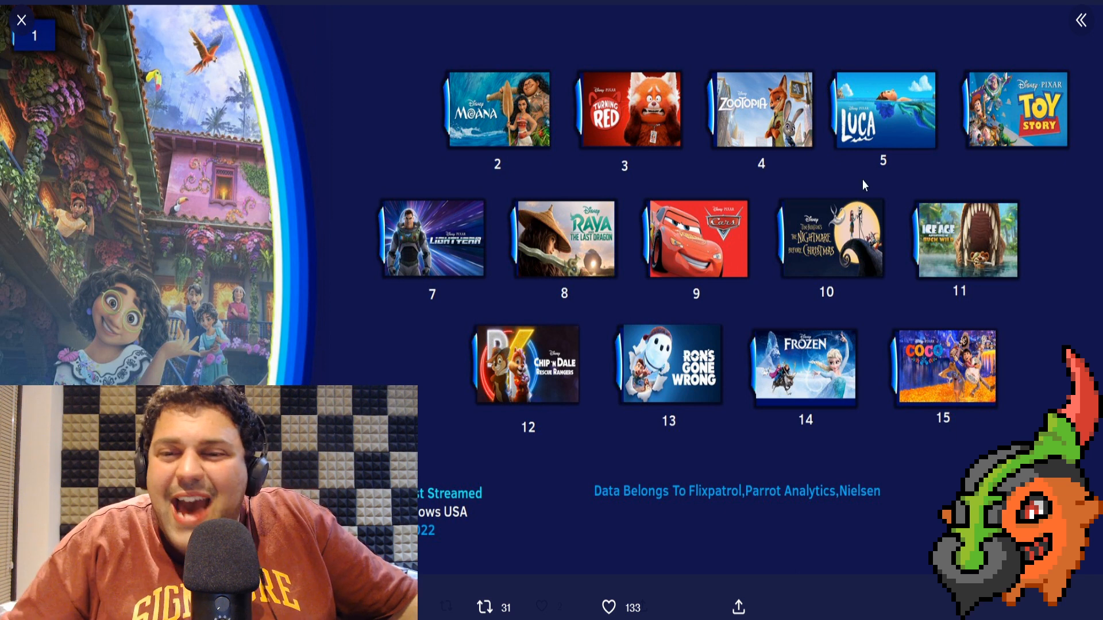
mouse_move(851, 158)
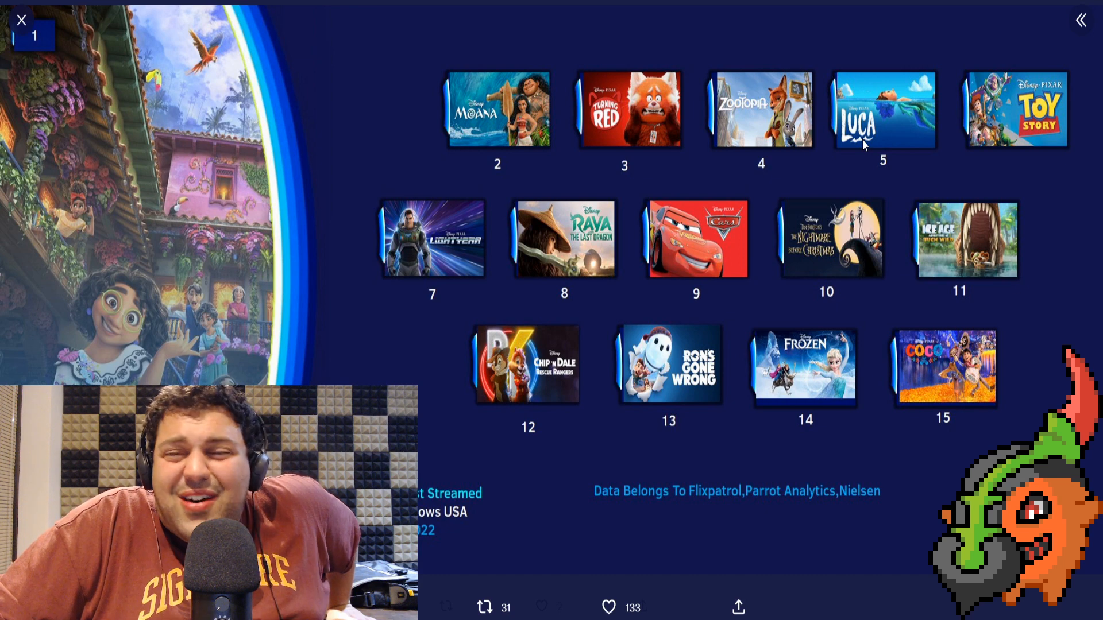
mouse_move(995, 139)
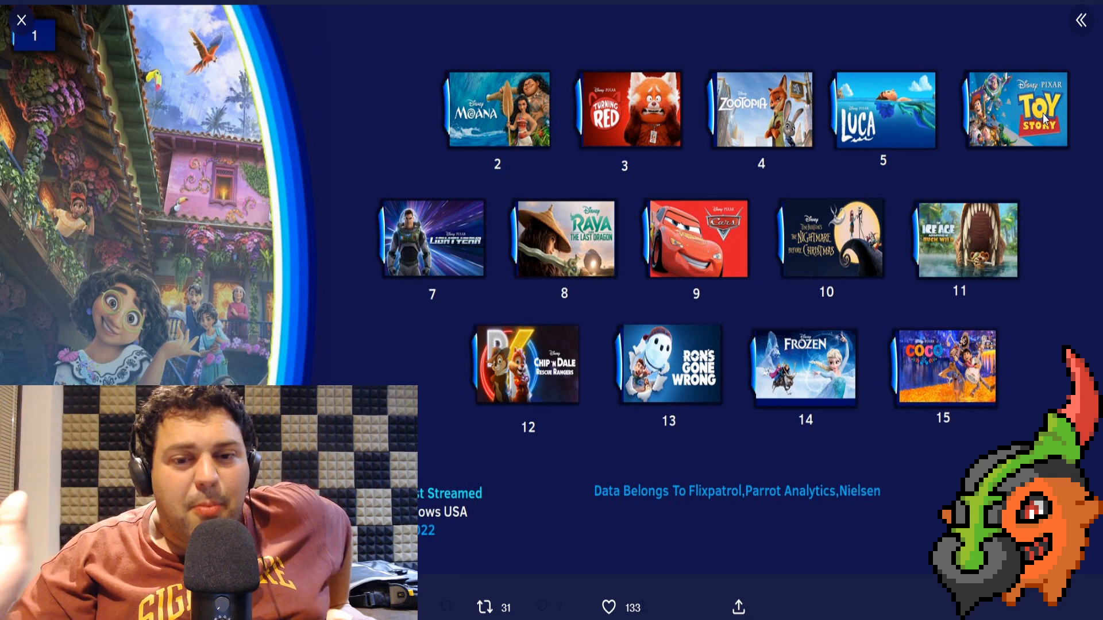
mouse_move(967, 146)
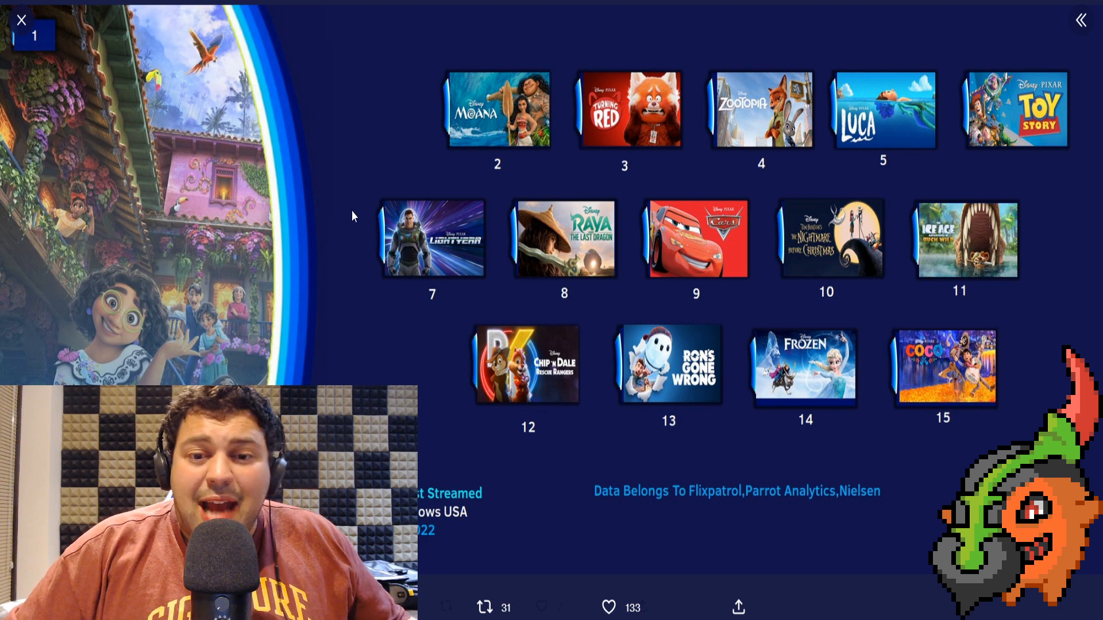
mouse_move(418, 244)
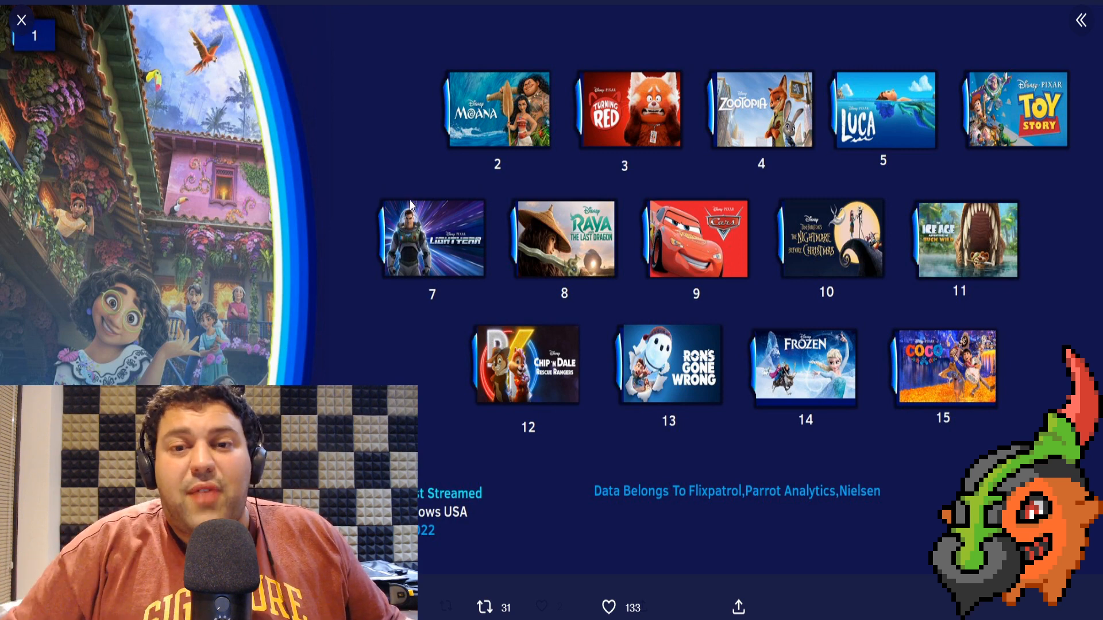
mouse_move(591, 242)
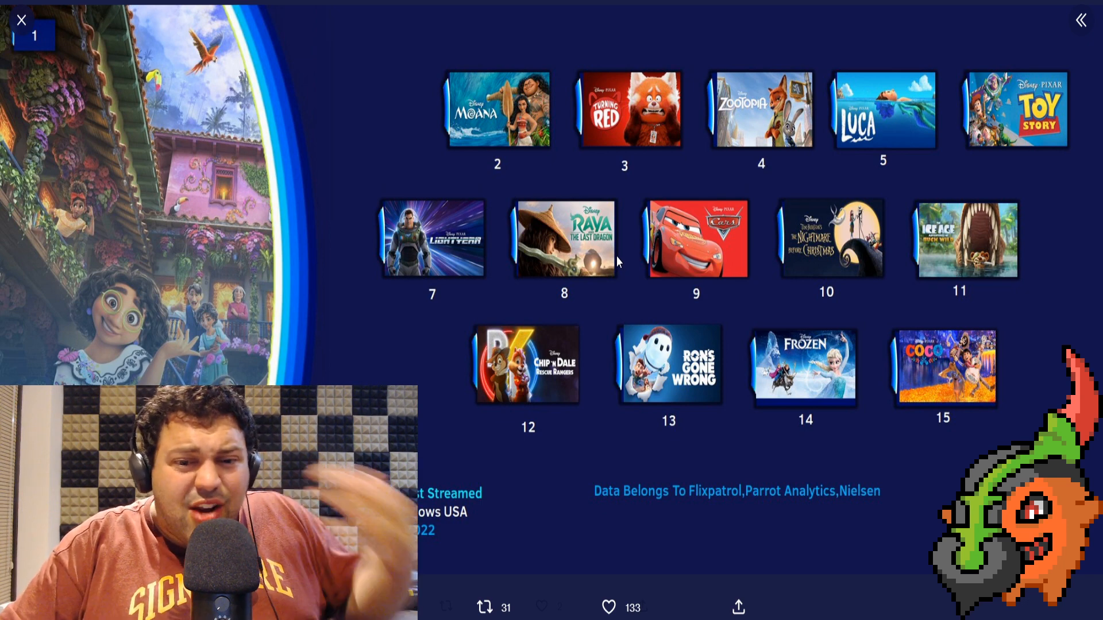
mouse_move(646, 156)
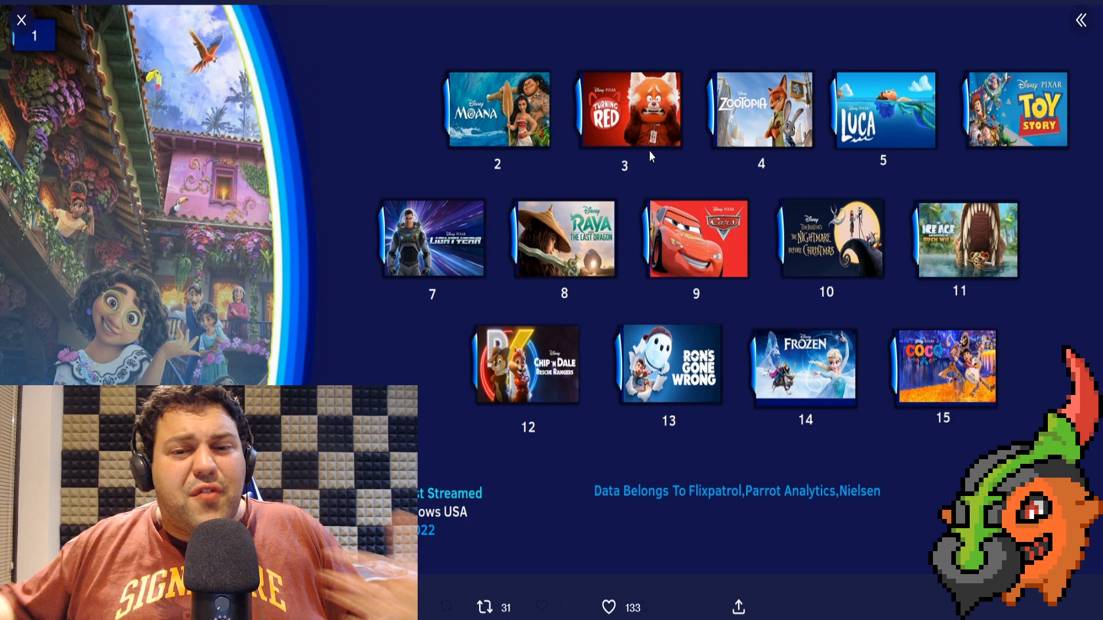
mouse_move(583, 235)
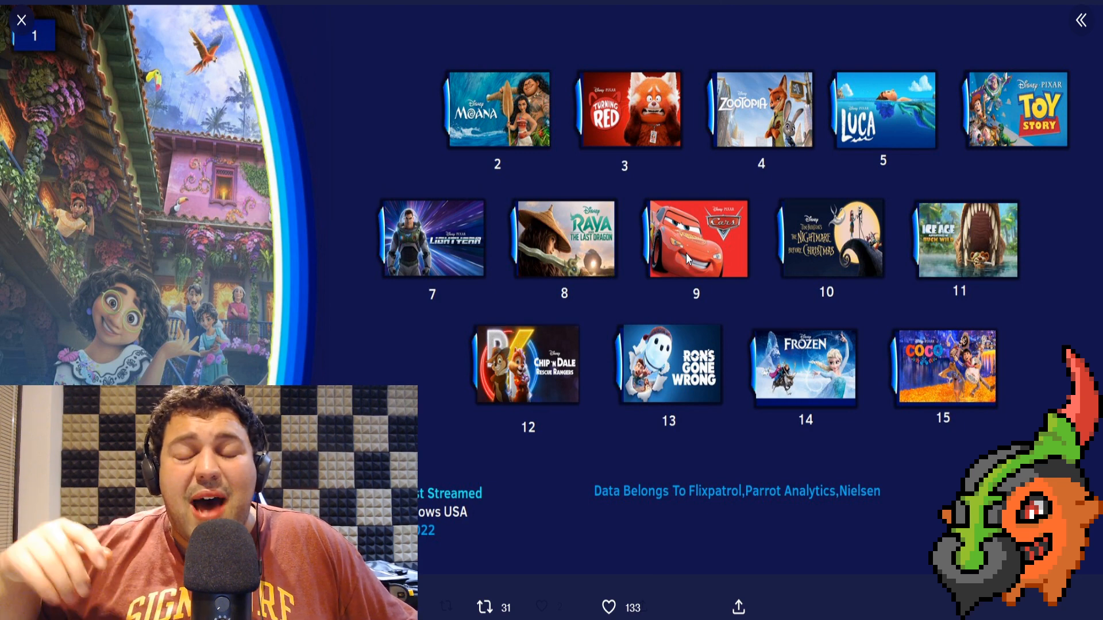
mouse_move(688, 277)
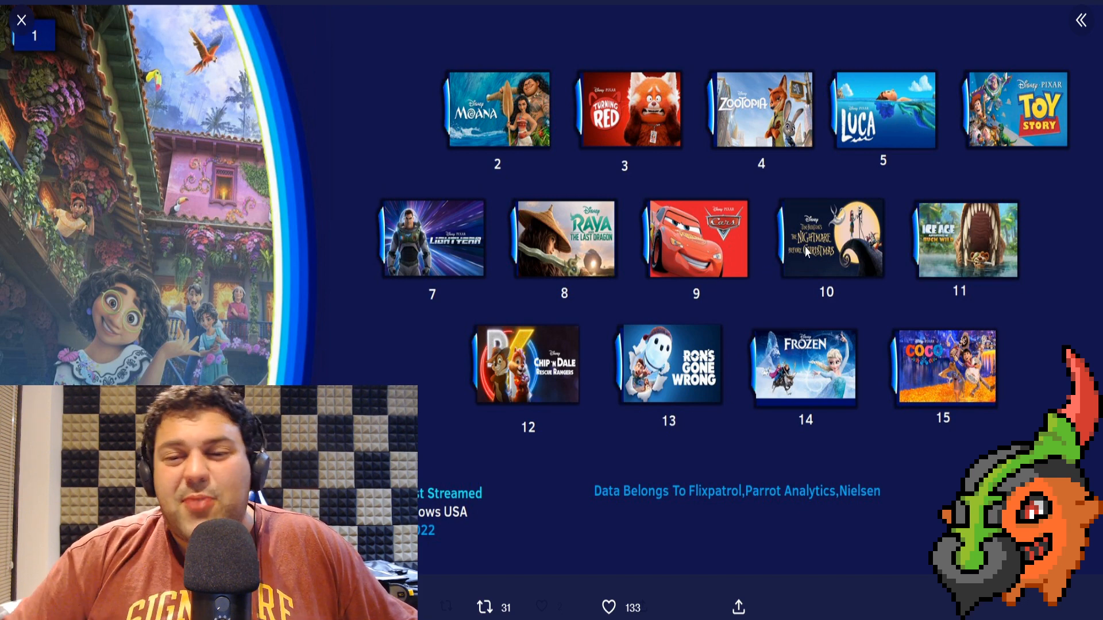
mouse_move(858, 245)
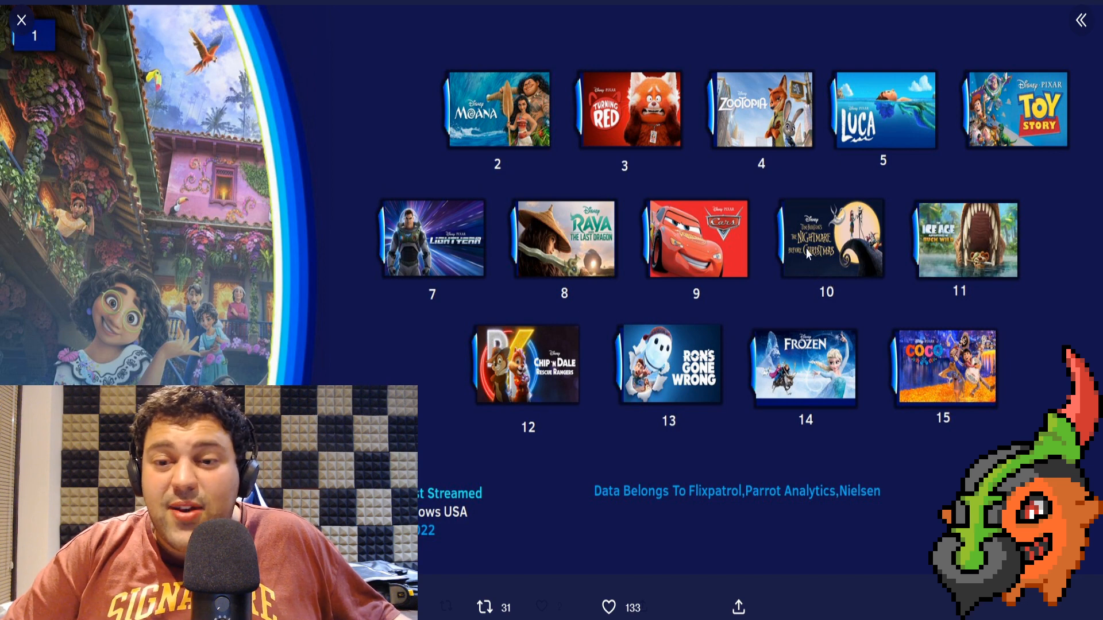
mouse_move(866, 246)
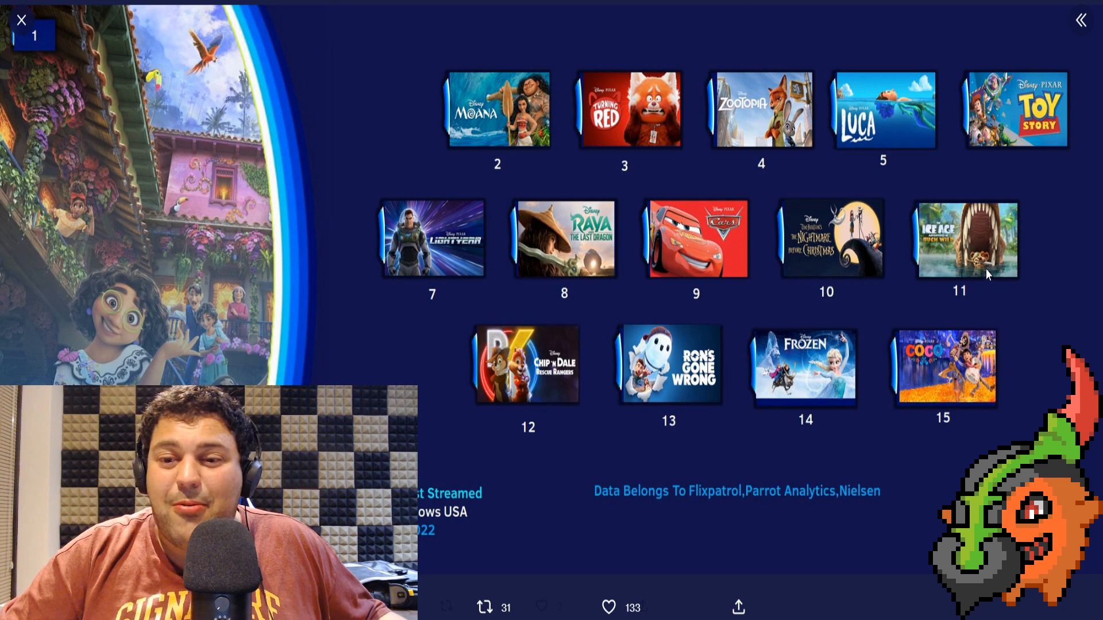
mouse_move(1041, 283)
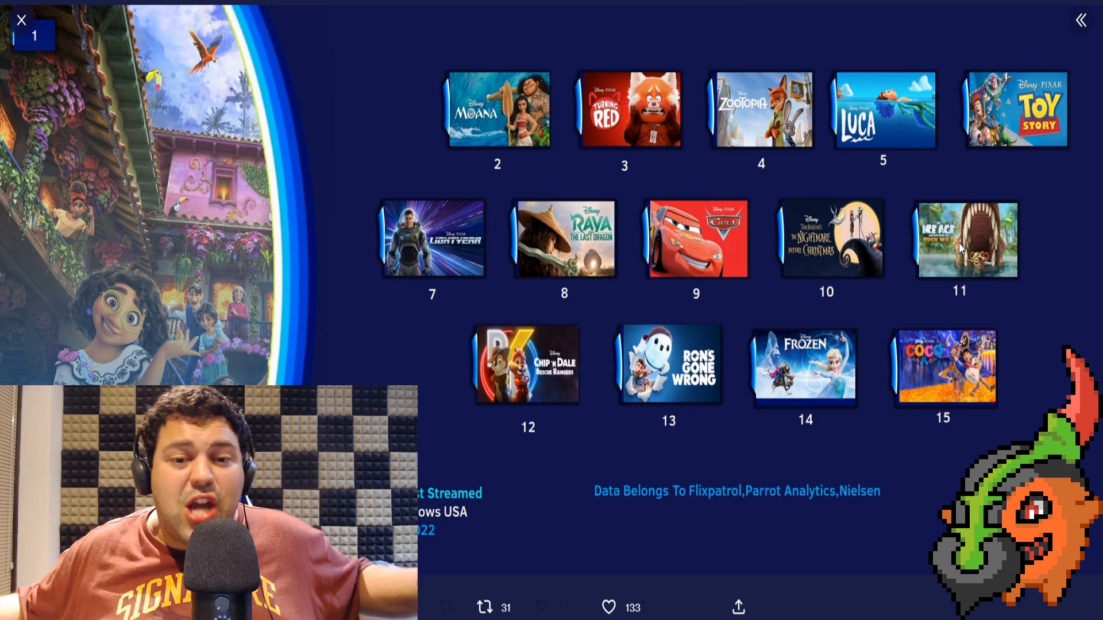
mouse_move(687, 45)
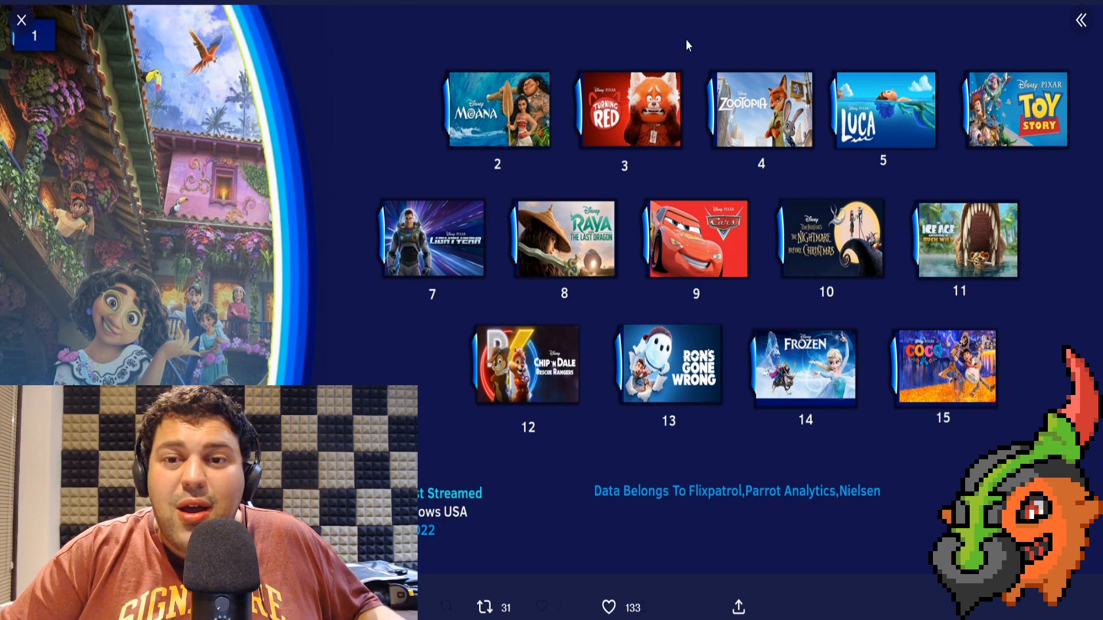
mouse_move(944, 269)
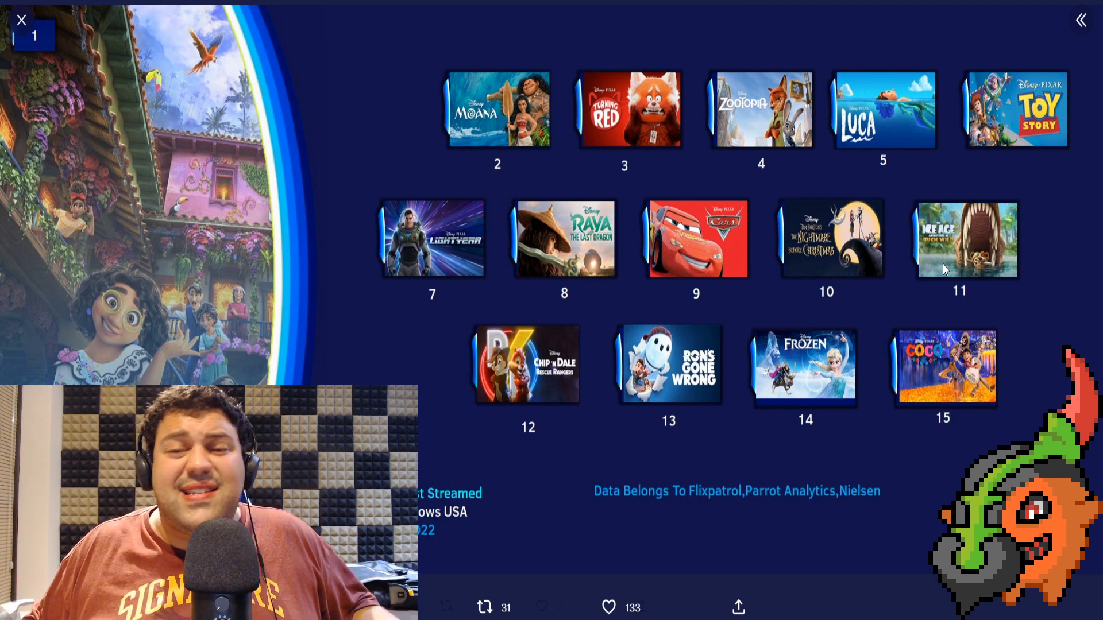
mouse_move(944, 256)
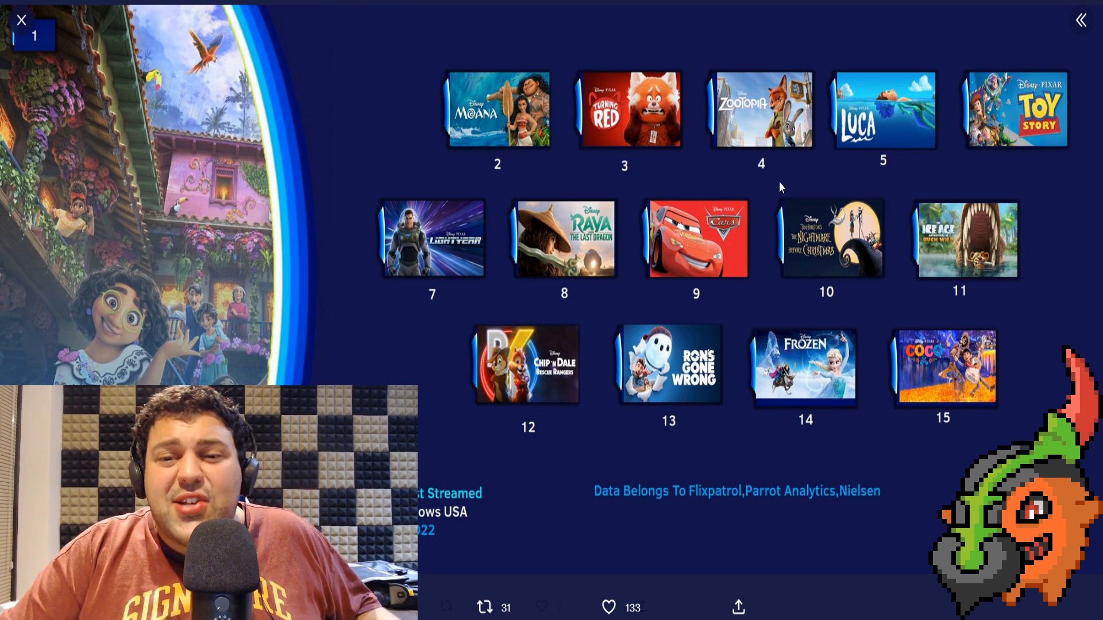
mouse_move(682, 282)
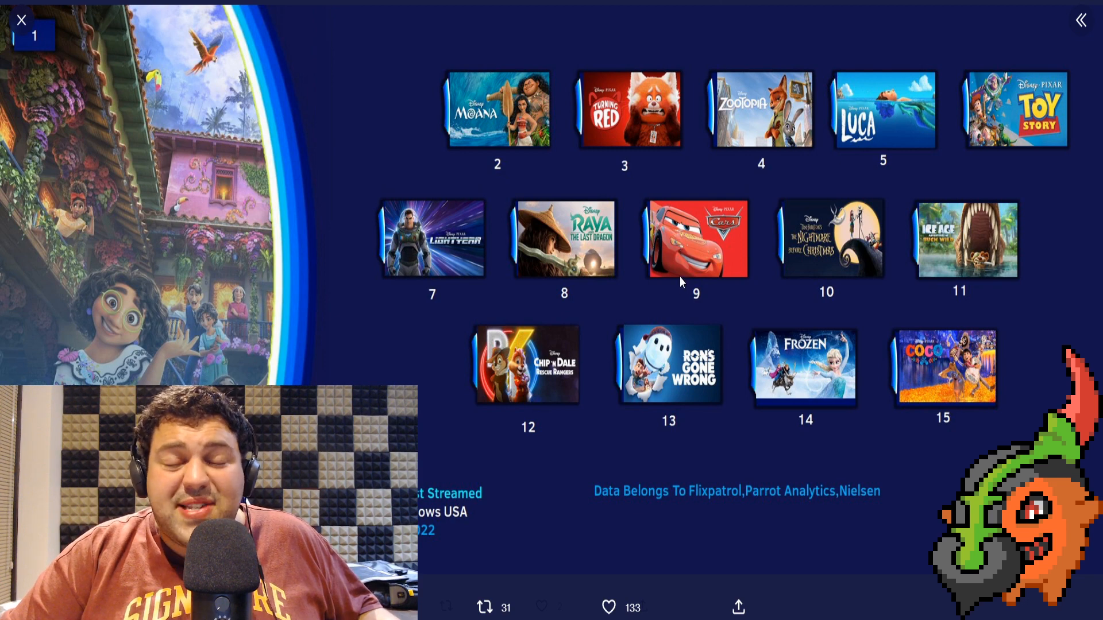
mouse_move(553, 149)
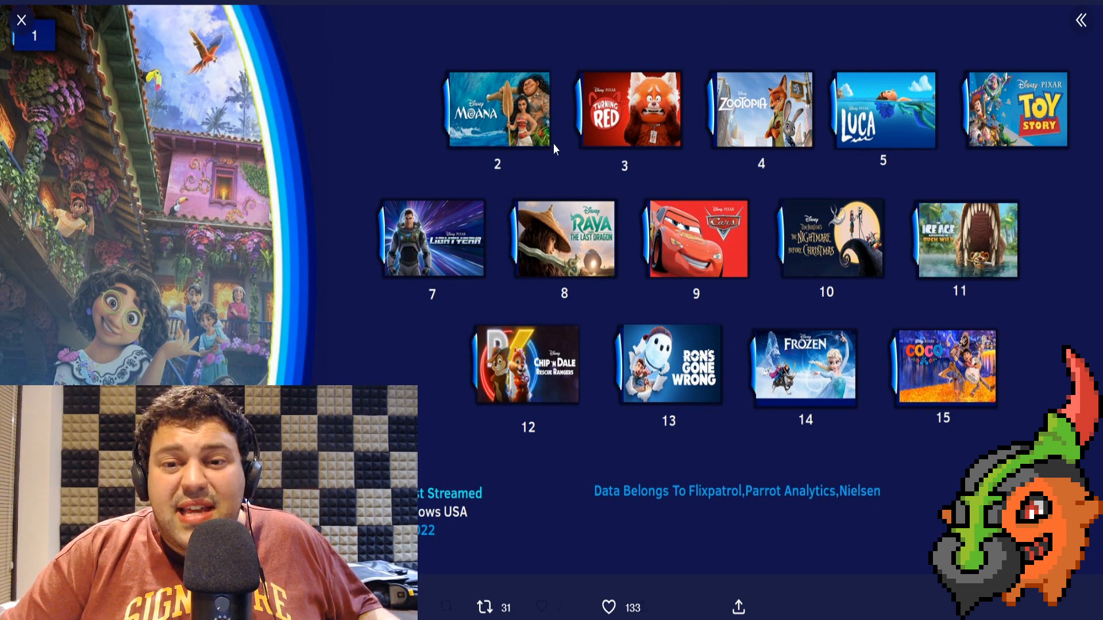
mouse_move(679, 264)
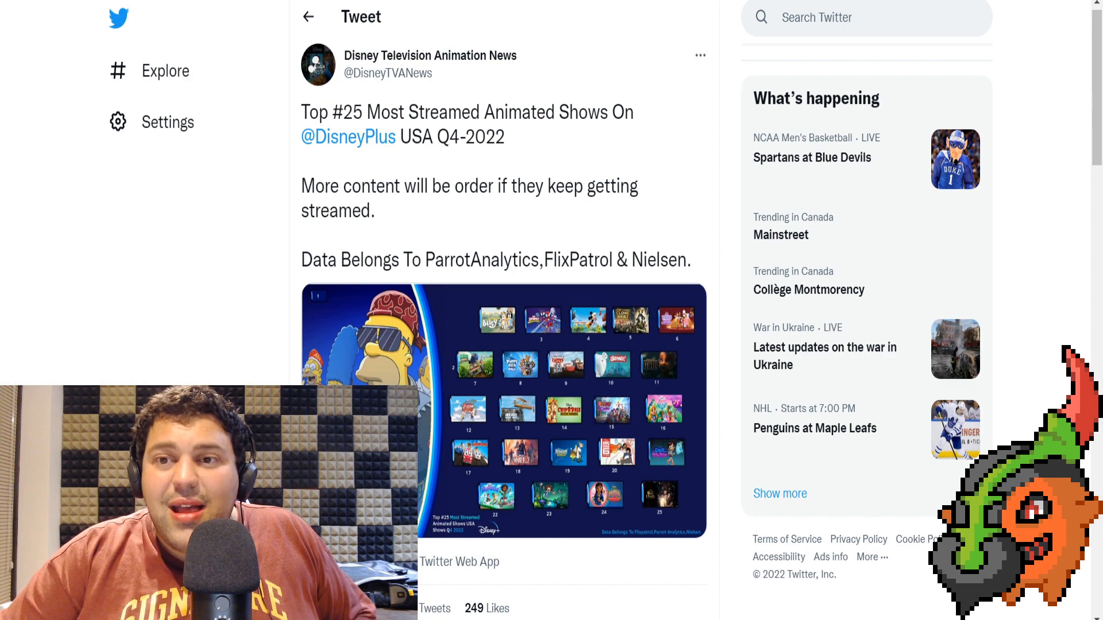
- Select the Disney Television Animation News tweet about Disney+'s top 25 most-streamed animated shows
click(500, 409)
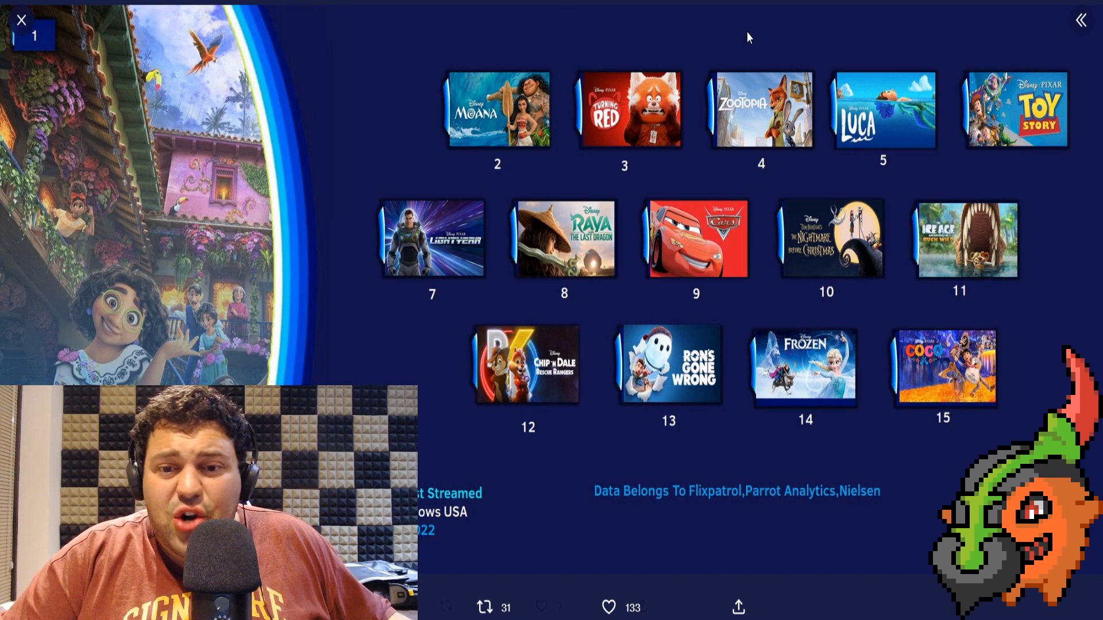
mouse_move(659, 313)
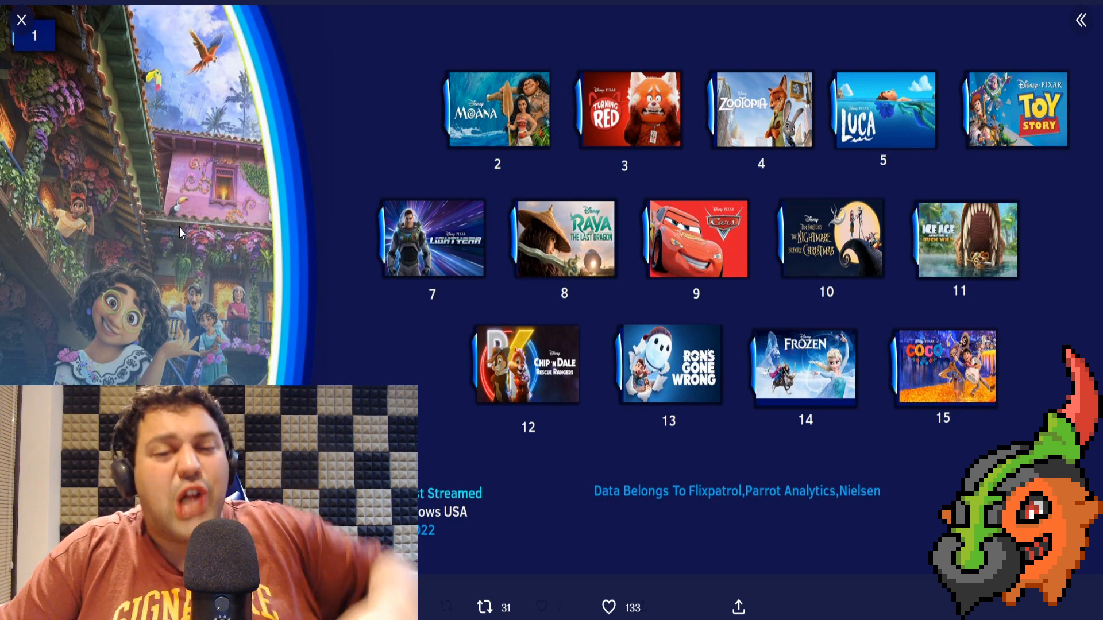
mouse_move(159, 196)
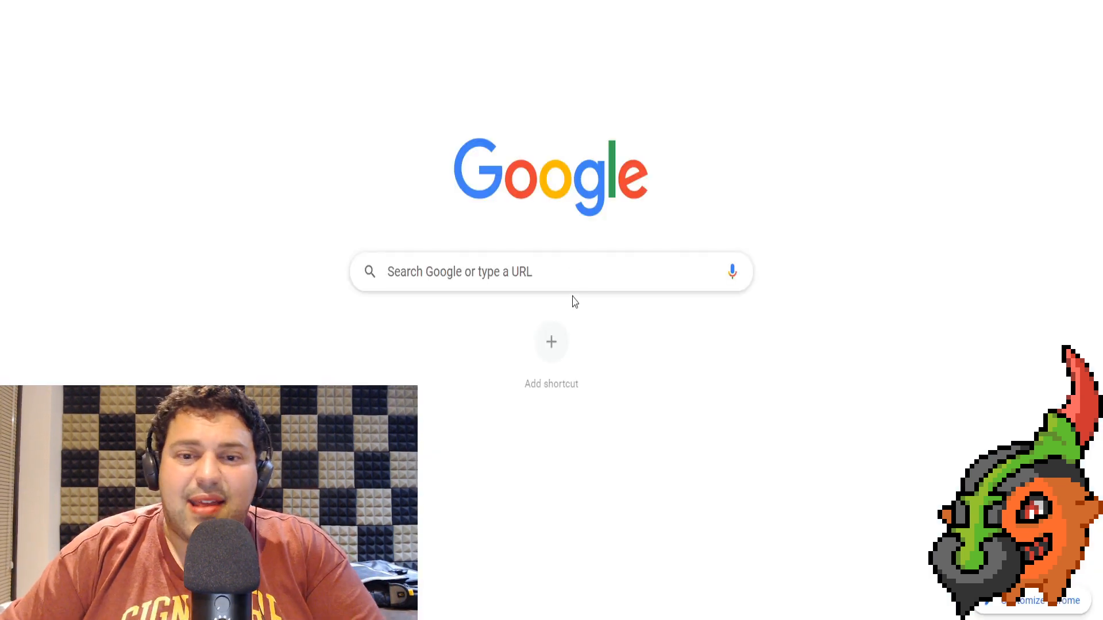
- Begin a Google search by entering 'day o' in the search box
text(day o)
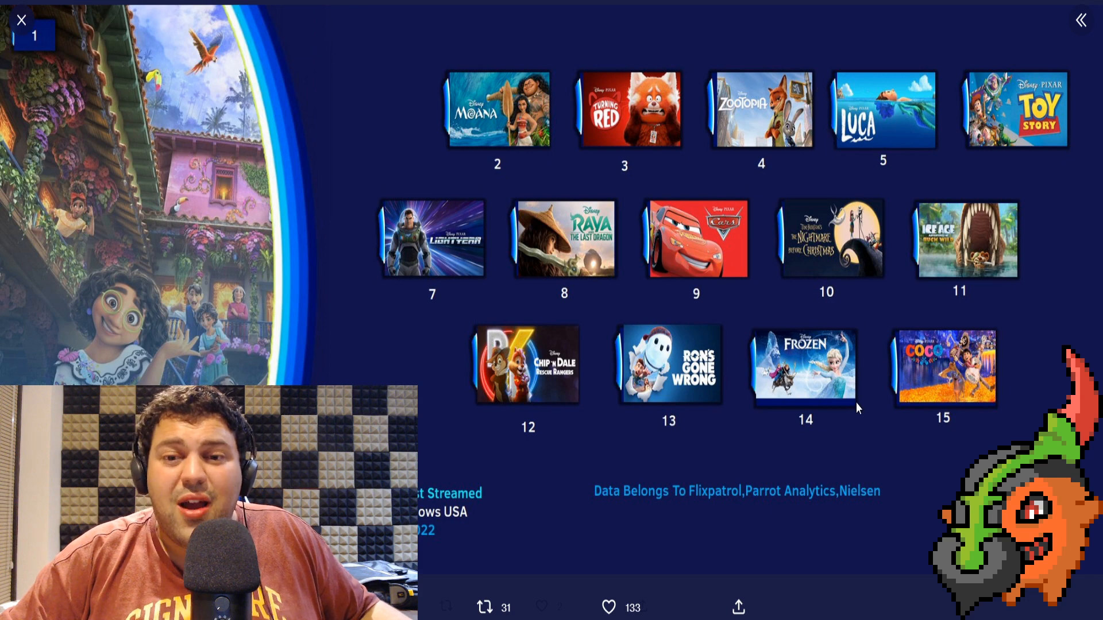
mouse_move(967, 387)
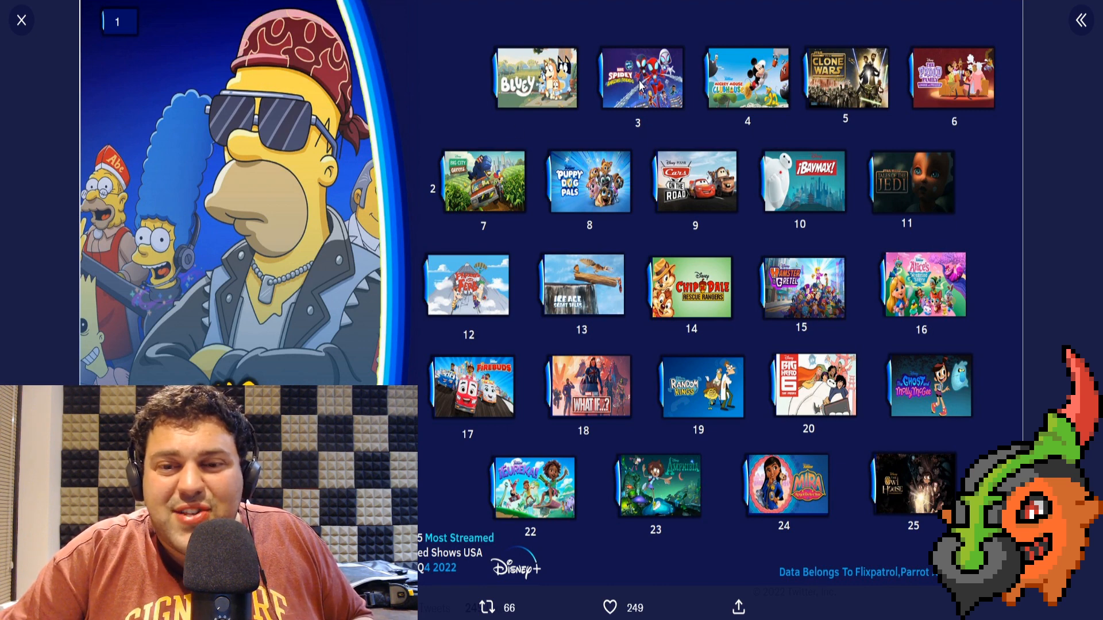
mouse_move(682, 295)
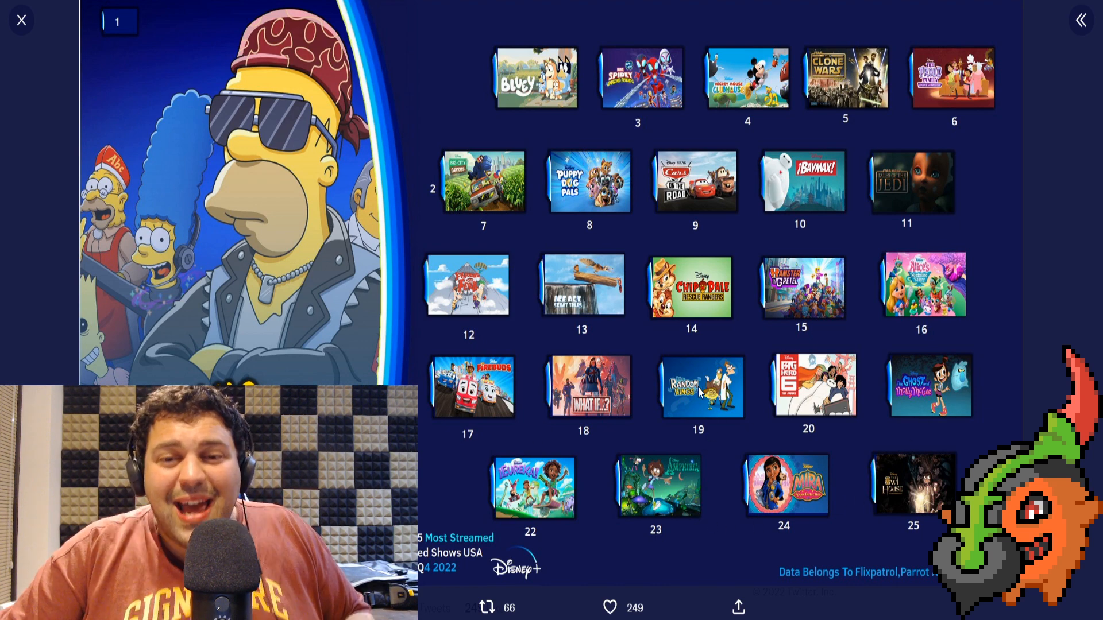
mouse_move(607, 232)
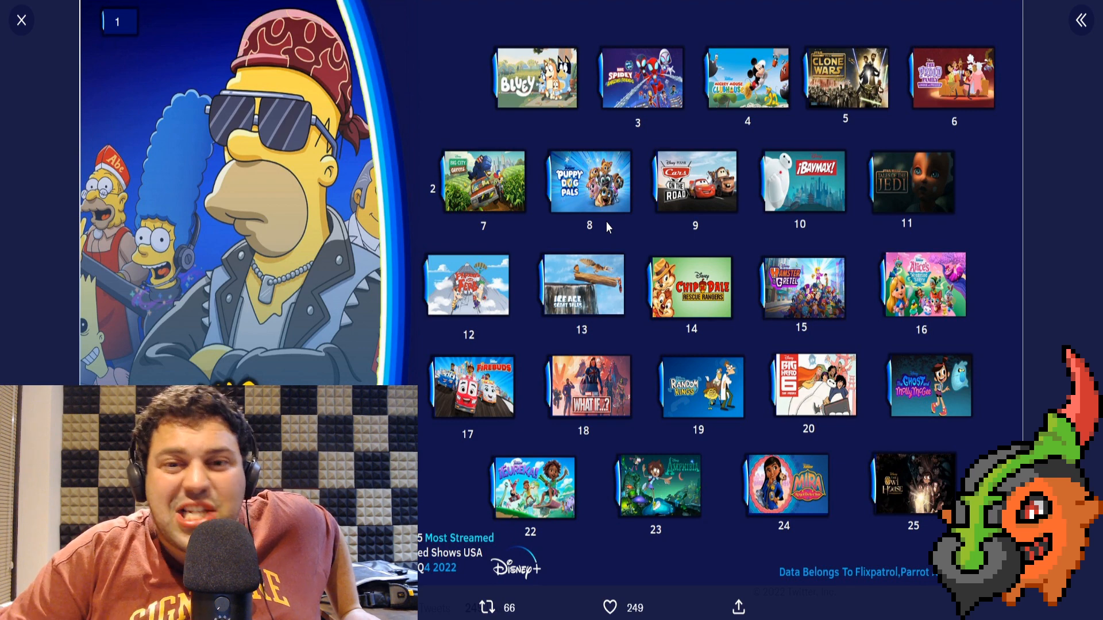
mouse_move(696, 195)
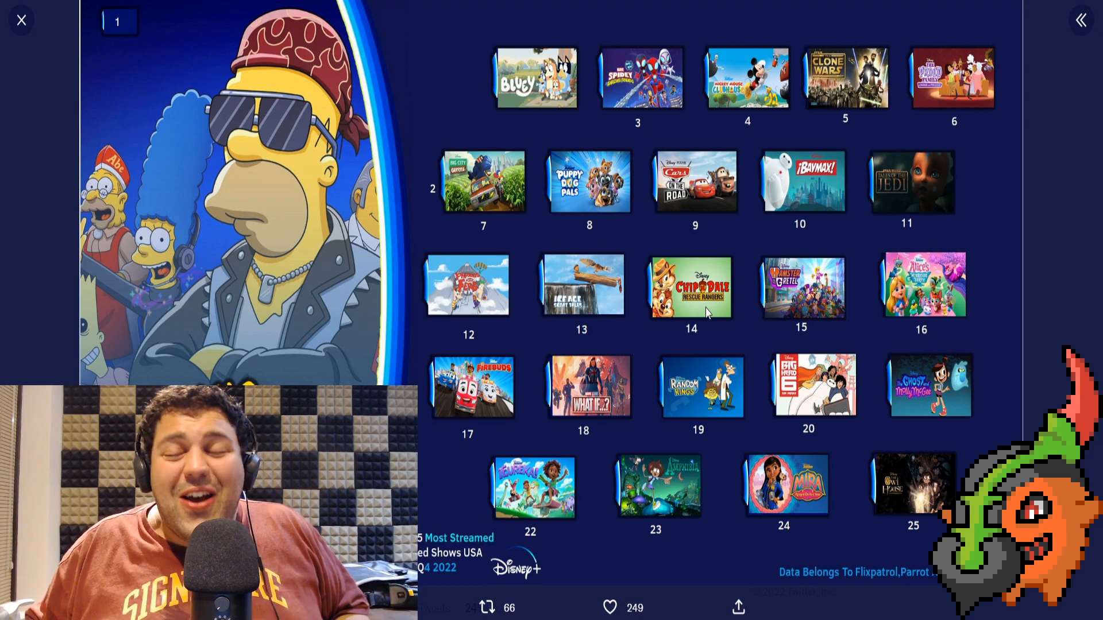
mouse_move(647, 537)
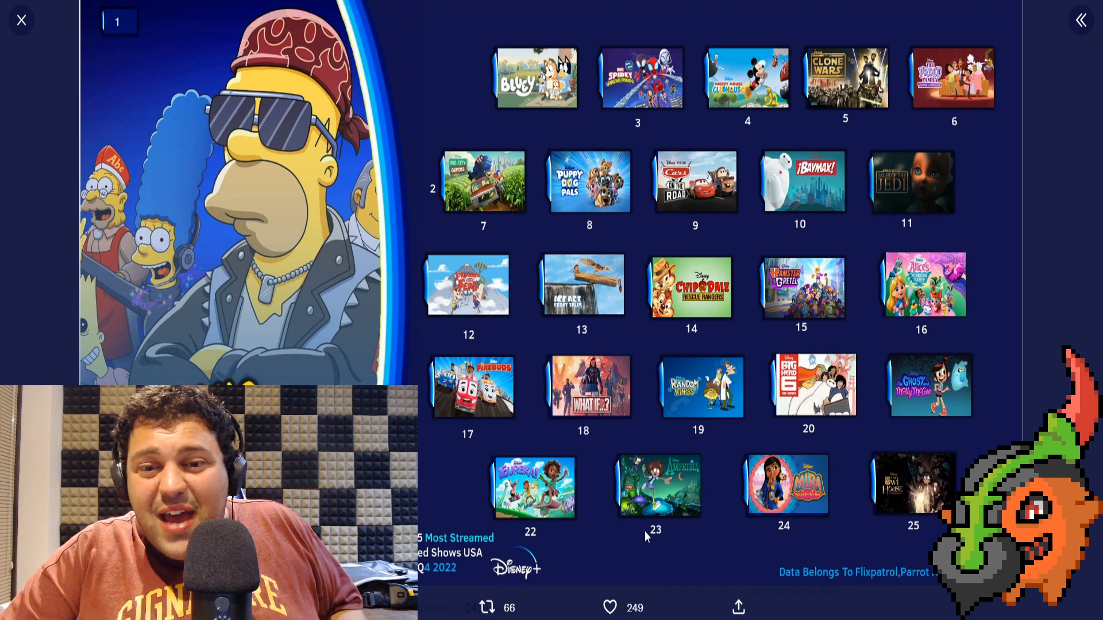
mouse_move(917, 408)
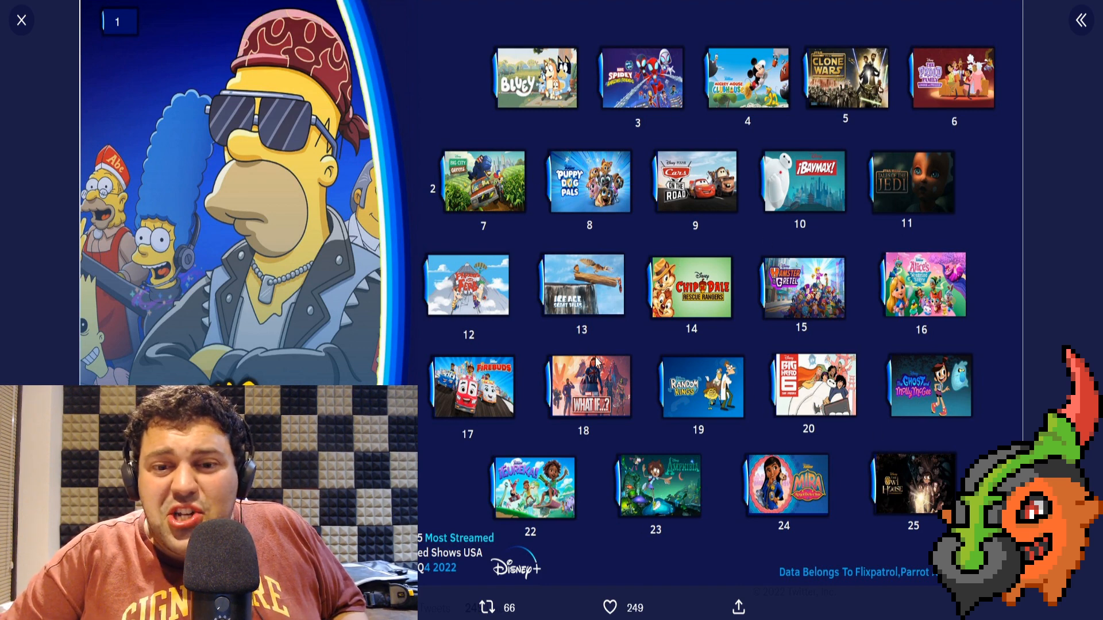
mouse_move(1027, 140)
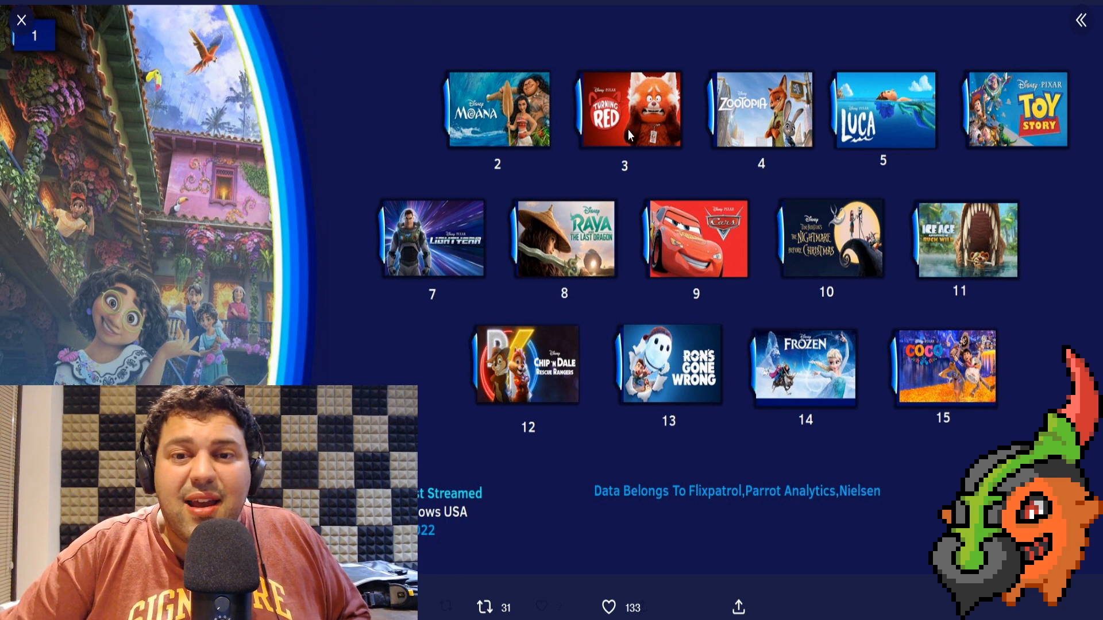
mouse_move(829, 309)
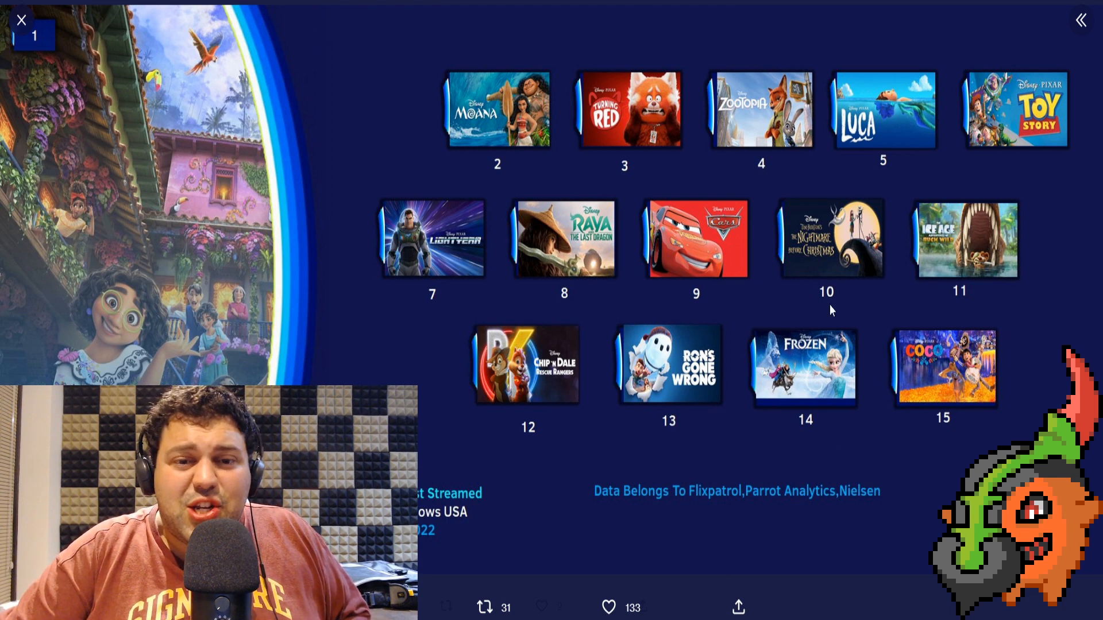